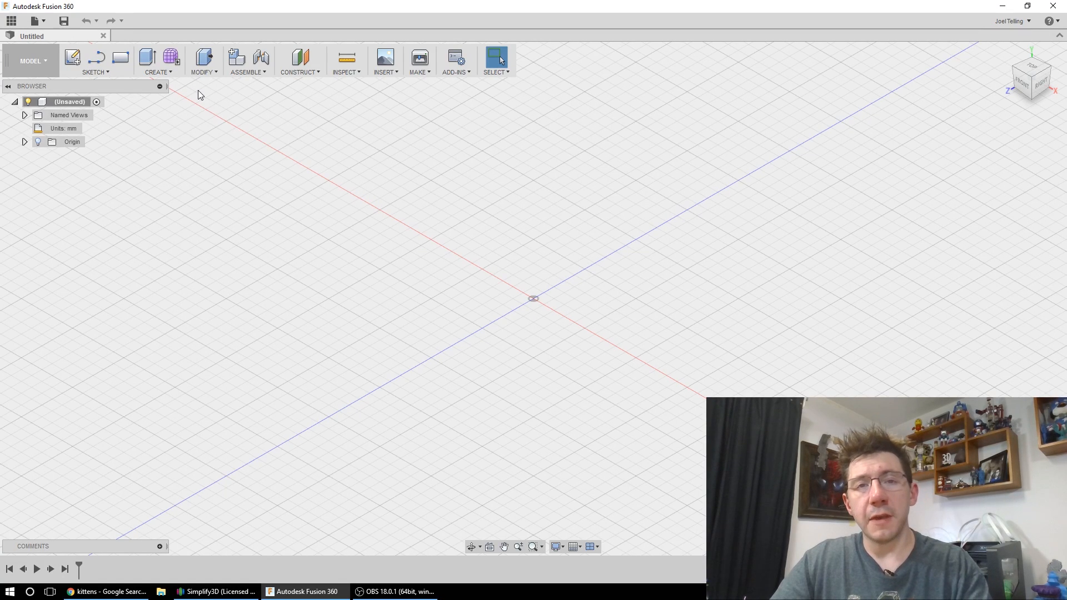
mouse_move(196, 103)
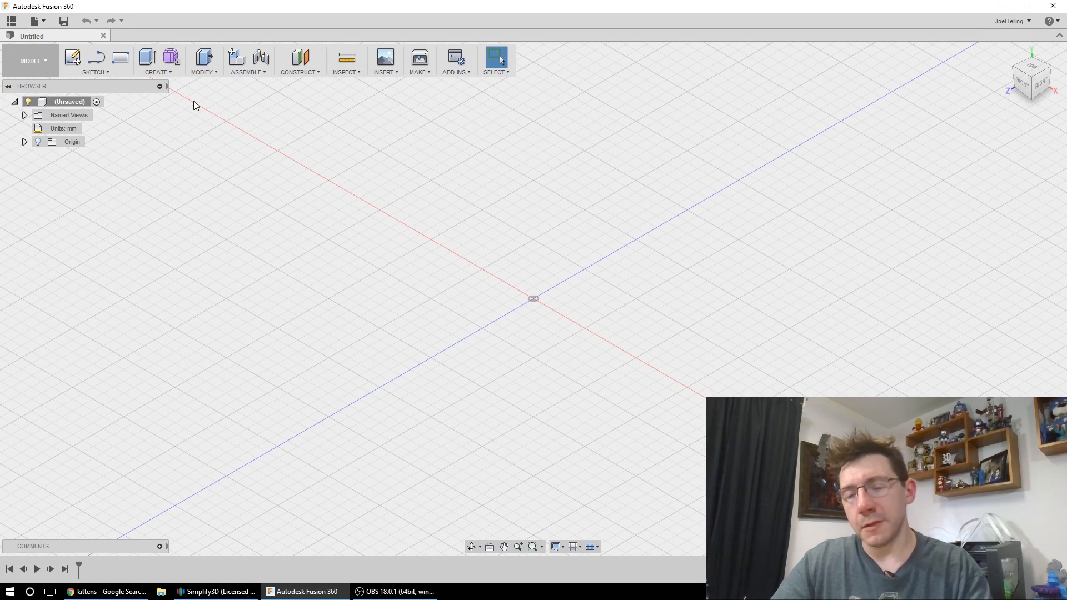
Step: Create a new empty component named "Figglesticklesnugglebutt"
left_click(157, 60)
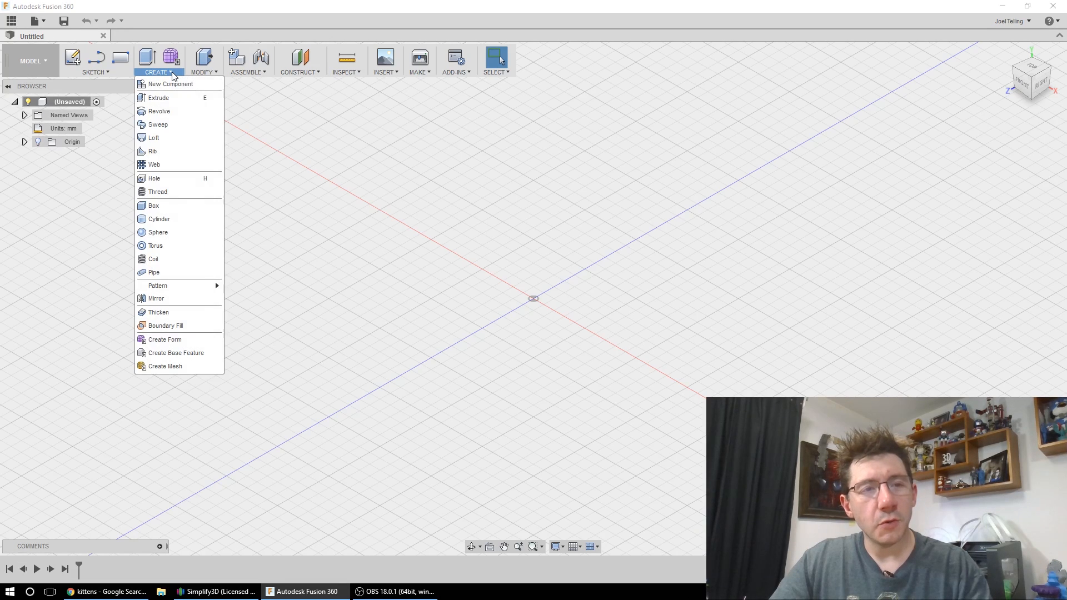
left_click(169, 83)
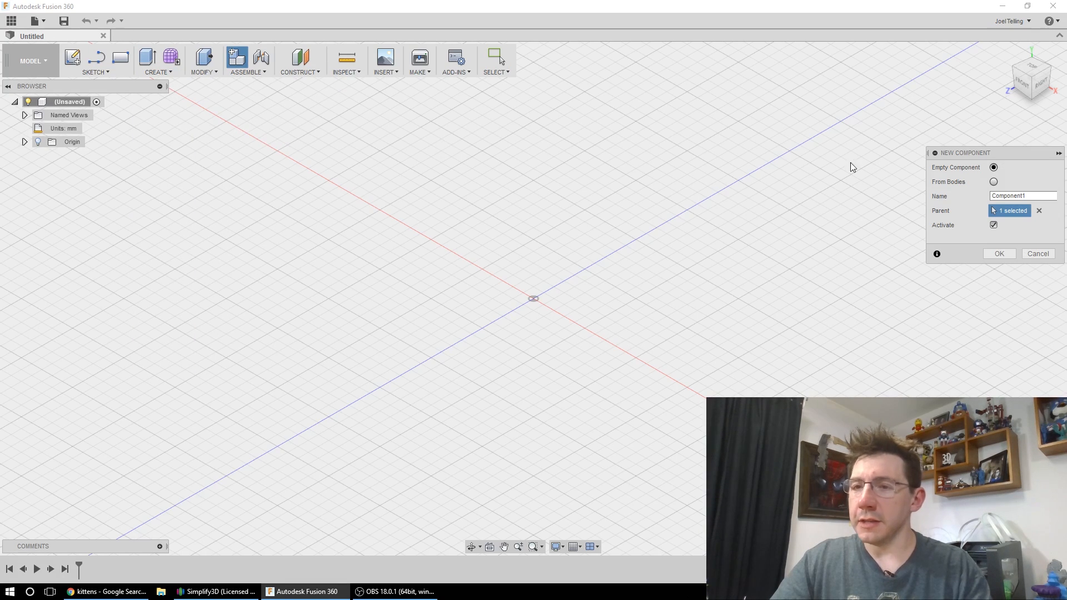
mouse_move(272, 103)
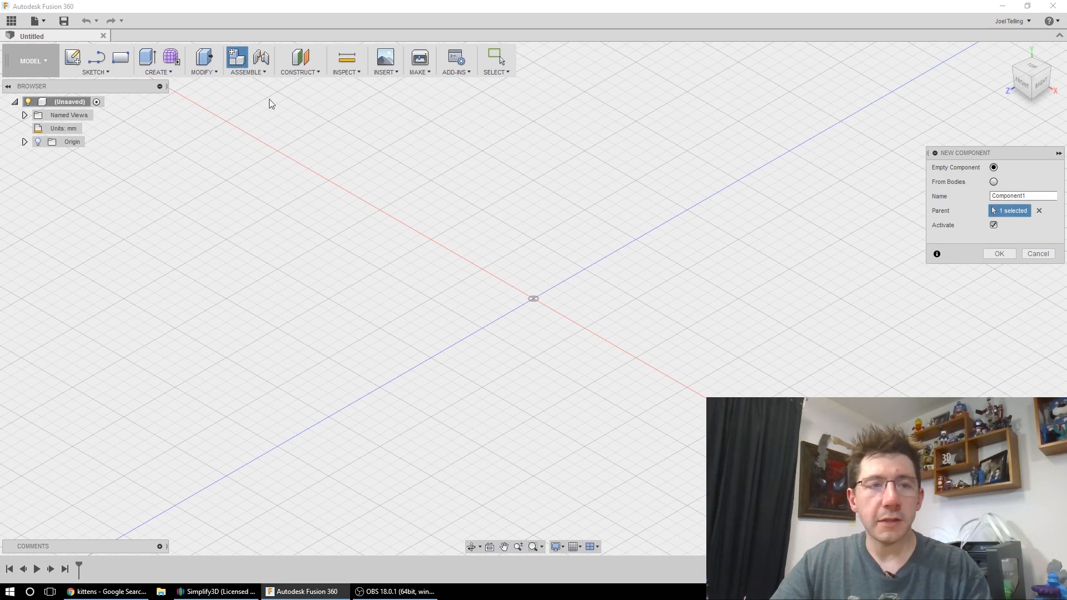
triple_click(1014, 196)
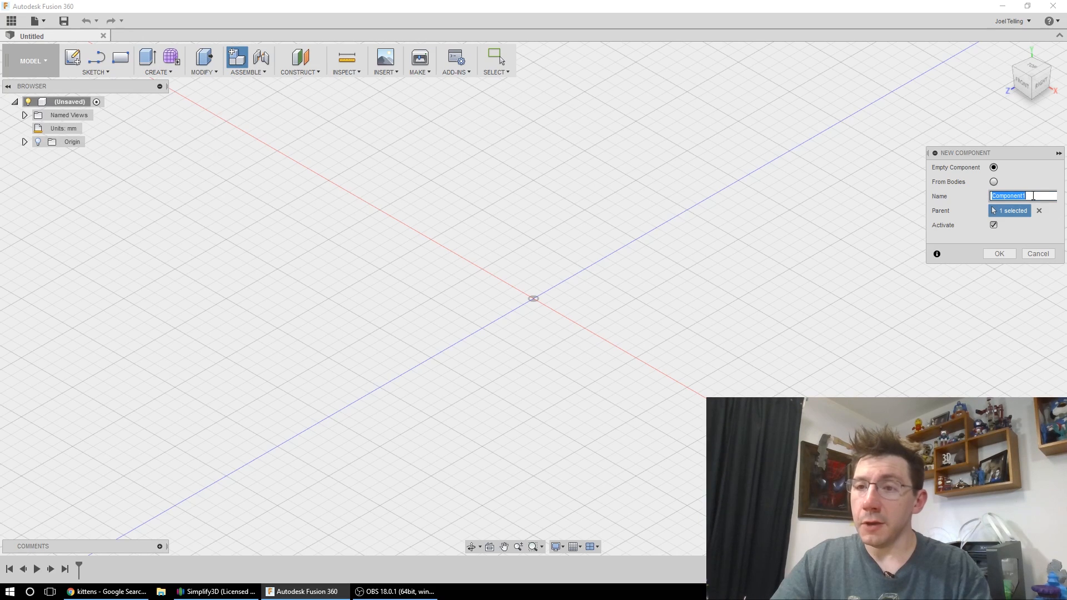
type("Figglesticklemugglebutt")
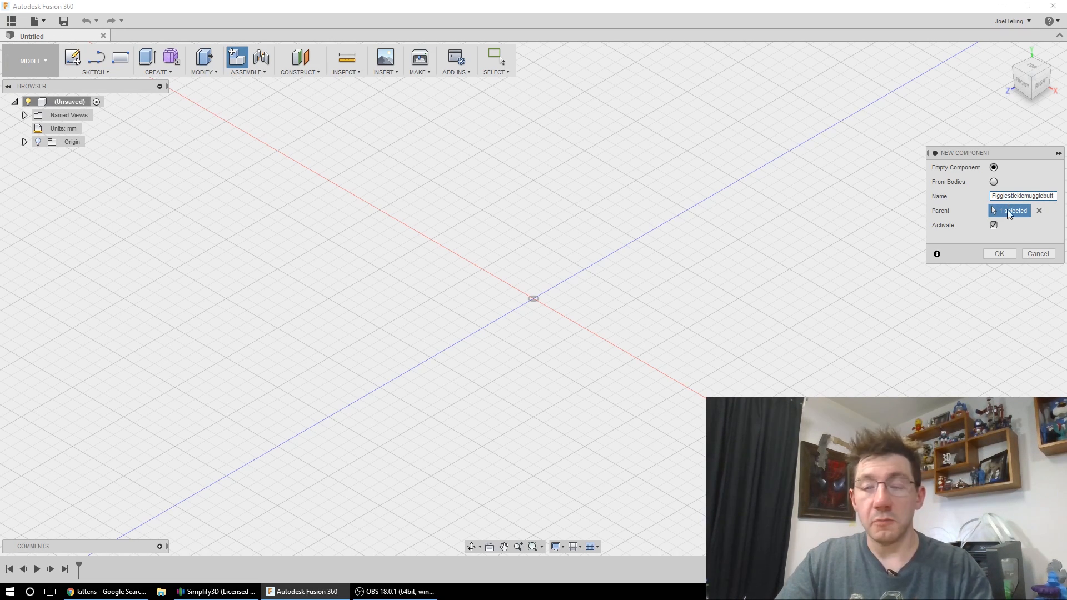
left_click(998, 253)
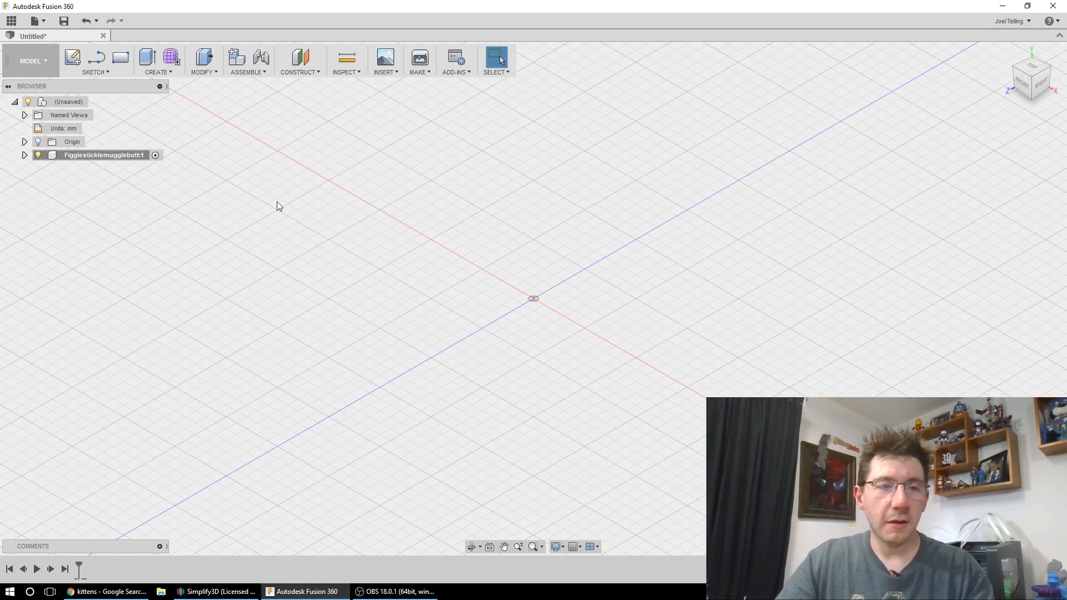
mouse_move(188, 197)
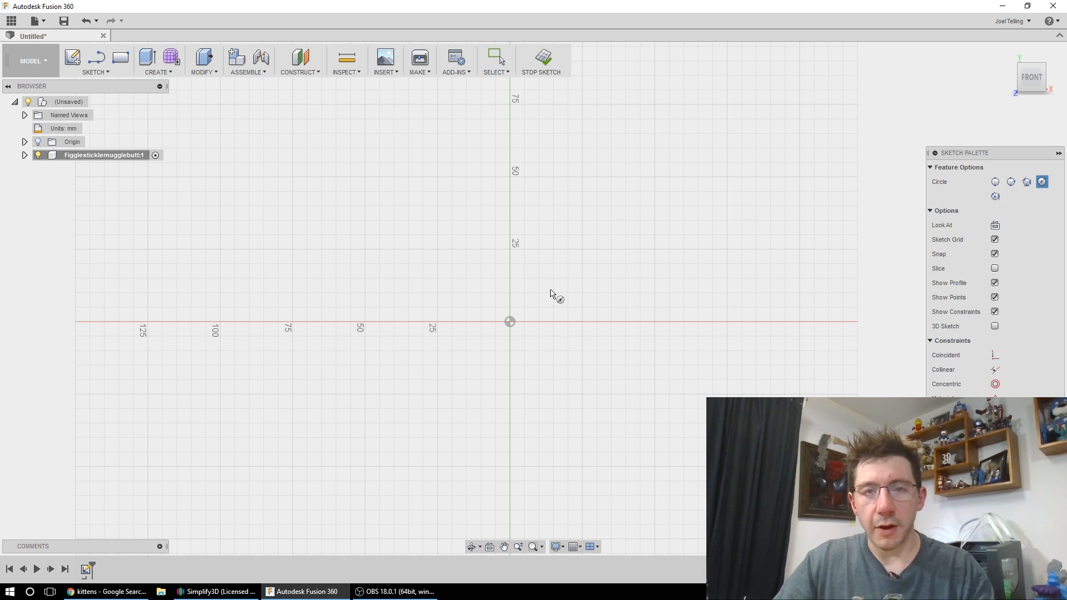
Step: Draw the bearing ring circle centred on the origin and size it
left_click(510, 321)
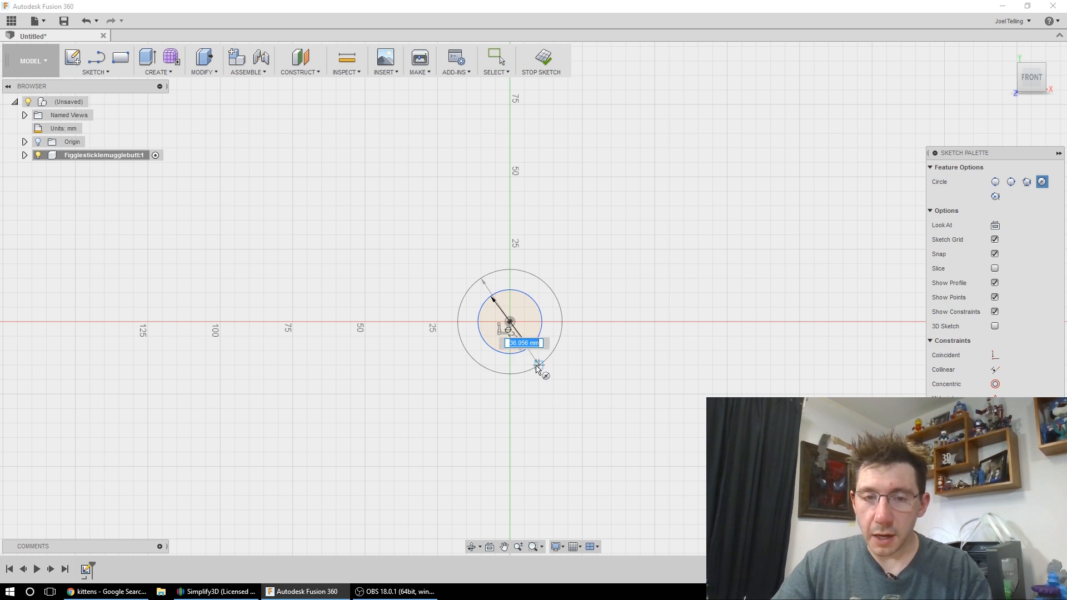
left_click(540, 372)
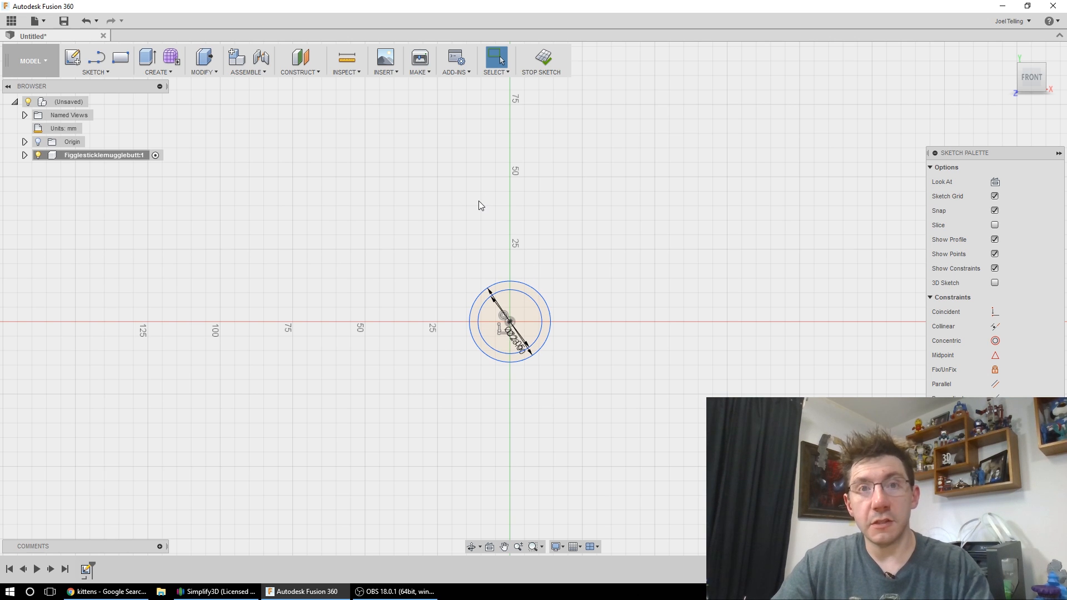
Step: Place a circumscribed hexagon centred on the vertical axis above the ring
left_click(96, 60)
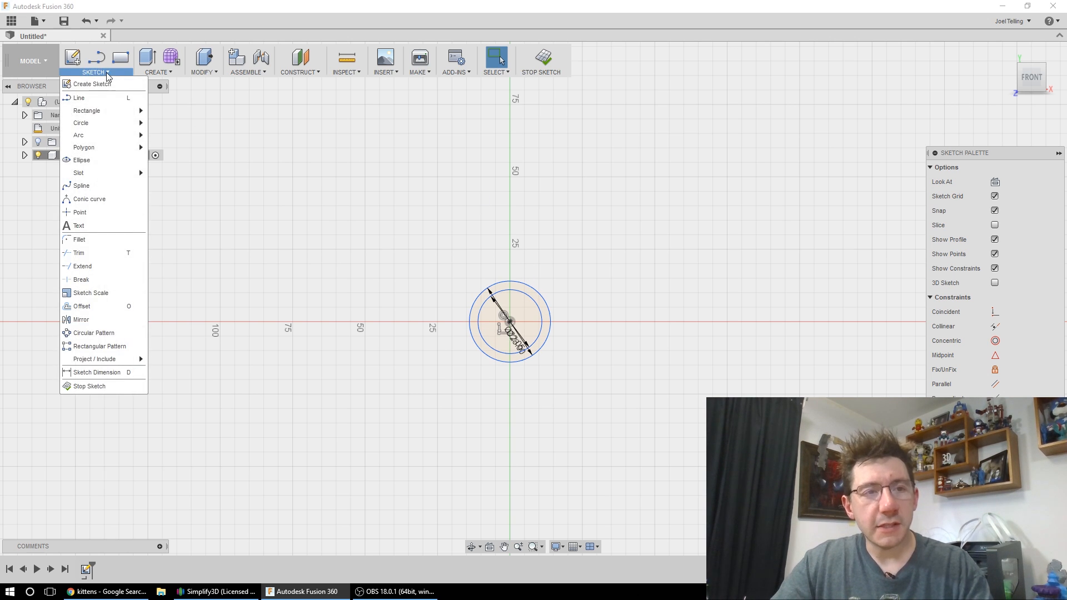
mouse_move(83, 147)
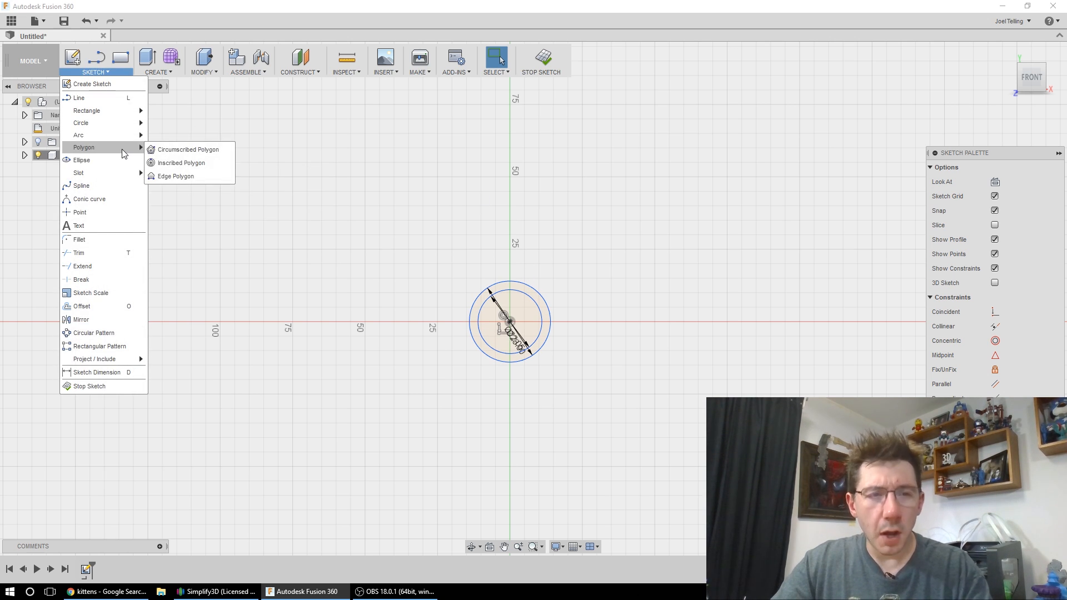
mouse_move(189, 149)
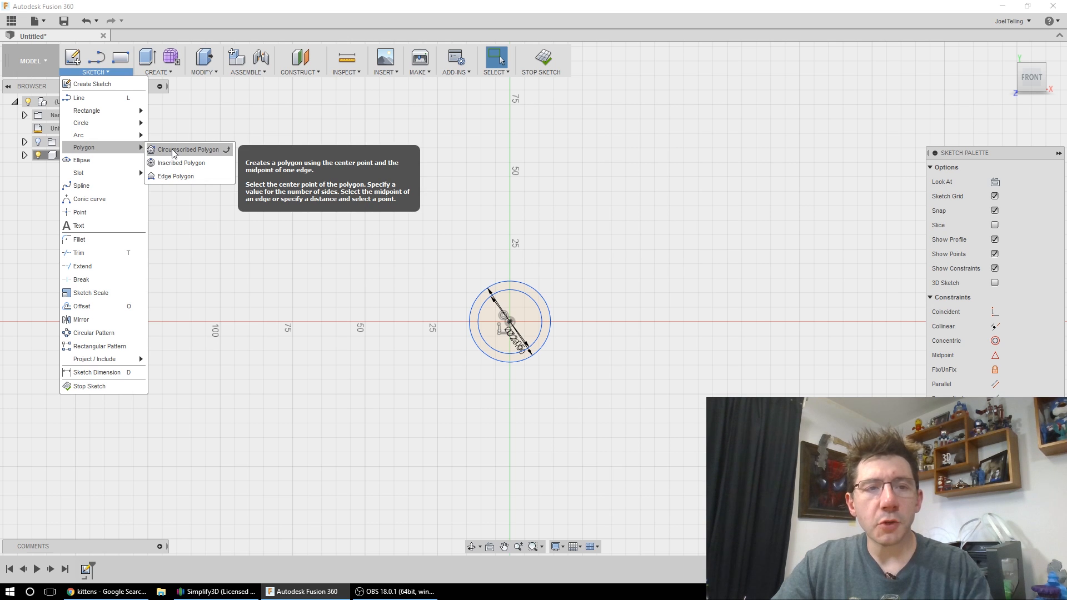
left_click(188, 149)
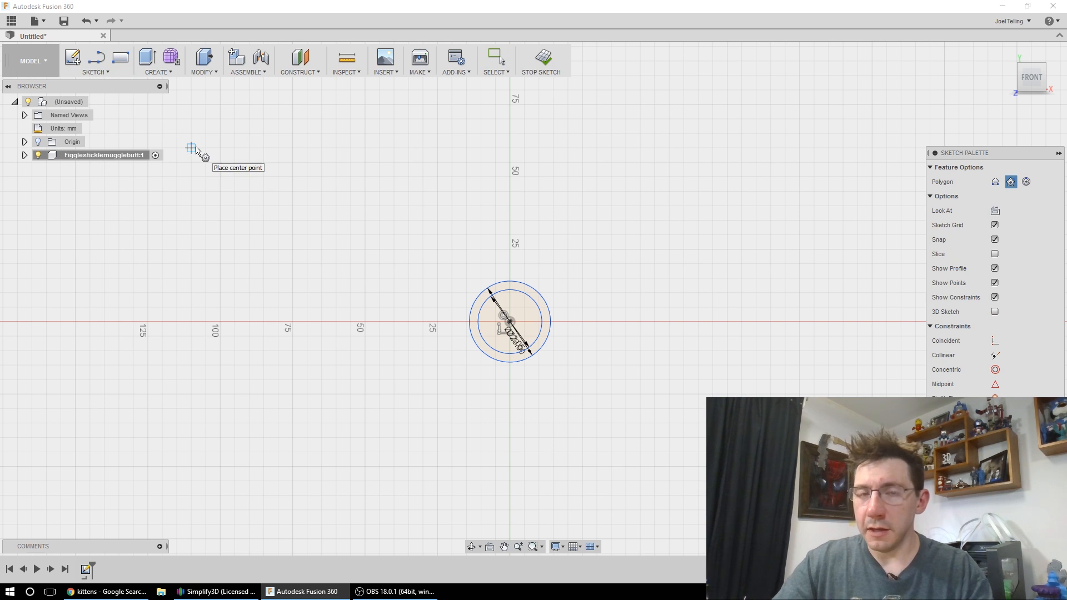
mouse_move(512, 347)
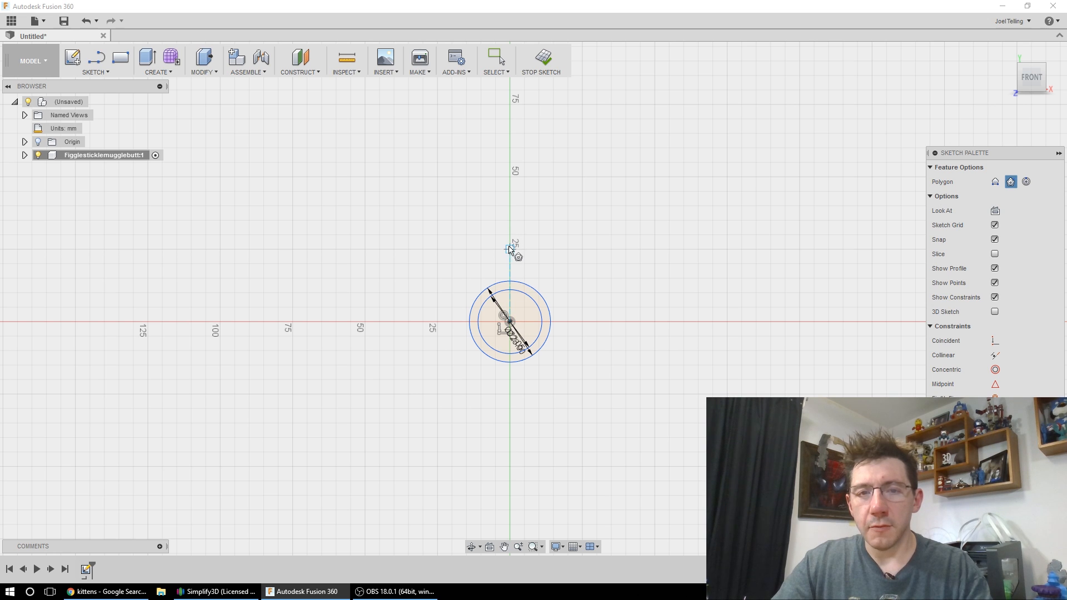
left_click(509, 237)
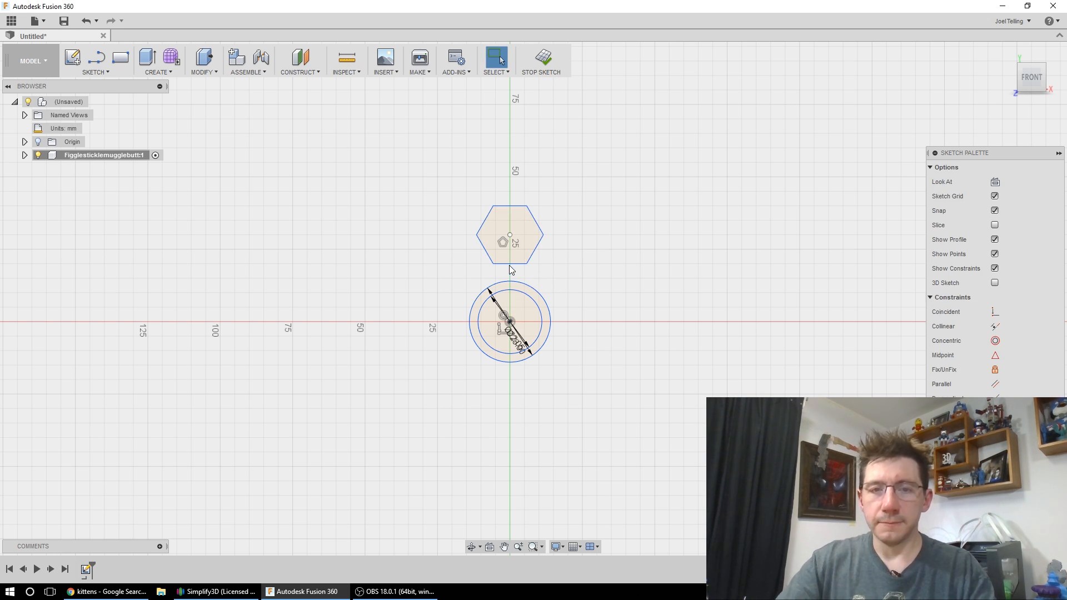
mouse_move(476, 252)
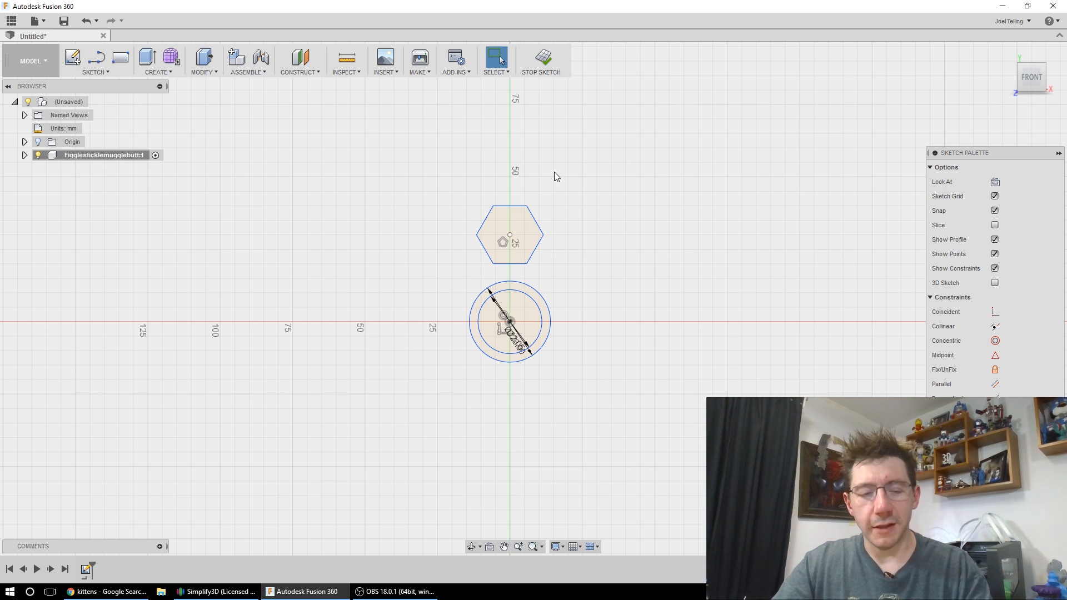
mouse_move(510, 226)
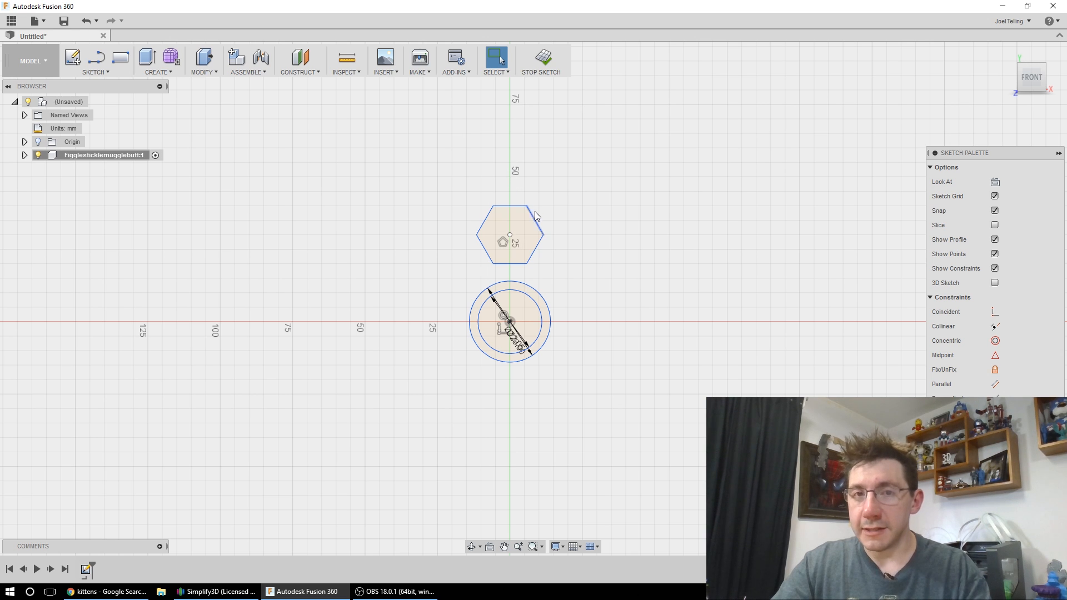
mouse_move(563, 197)
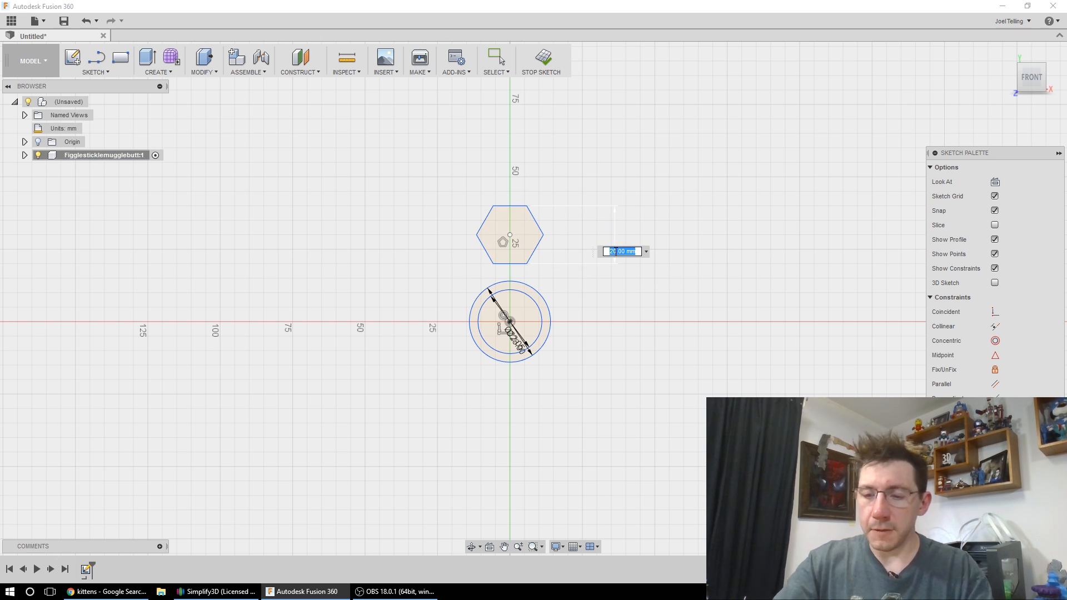
Step: Dimension the hexagon nut pocket at 28 mm and drag it higher above the ring
type("28")
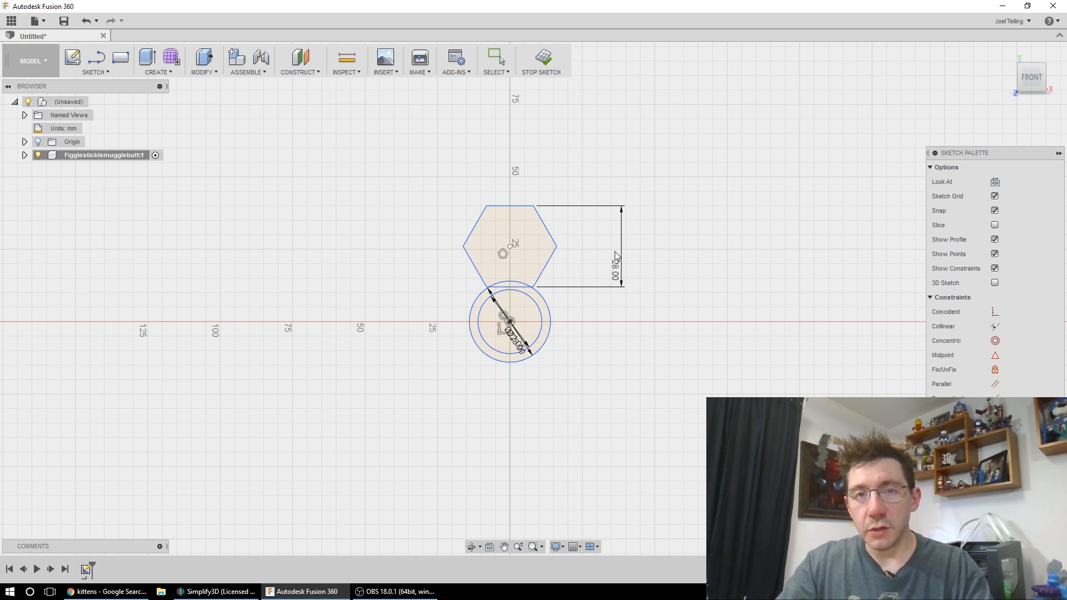
mouse_move(534, 225)
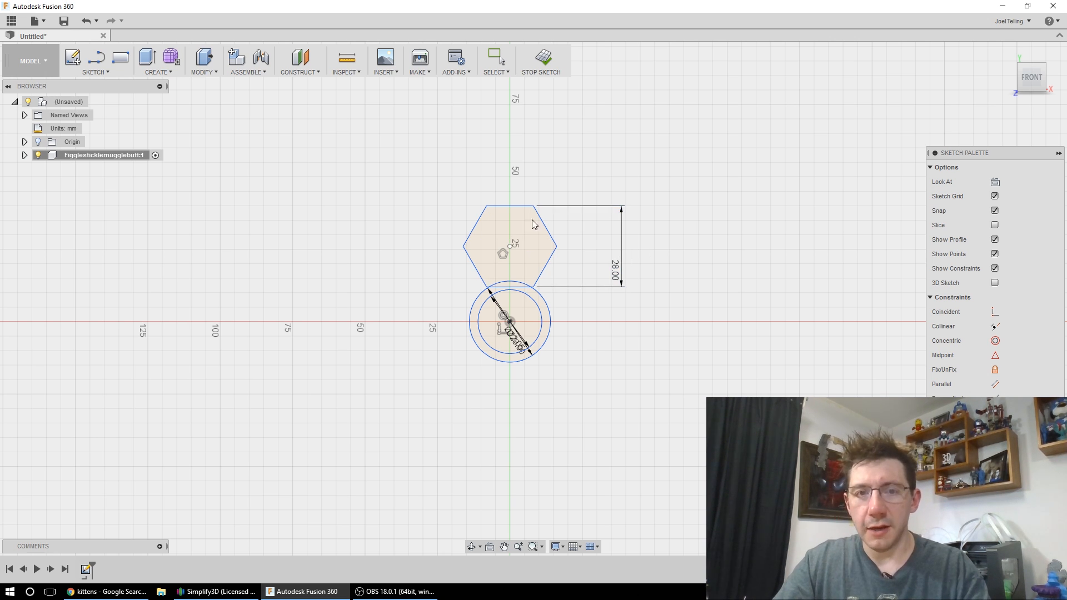
mouse_move(513, 218)
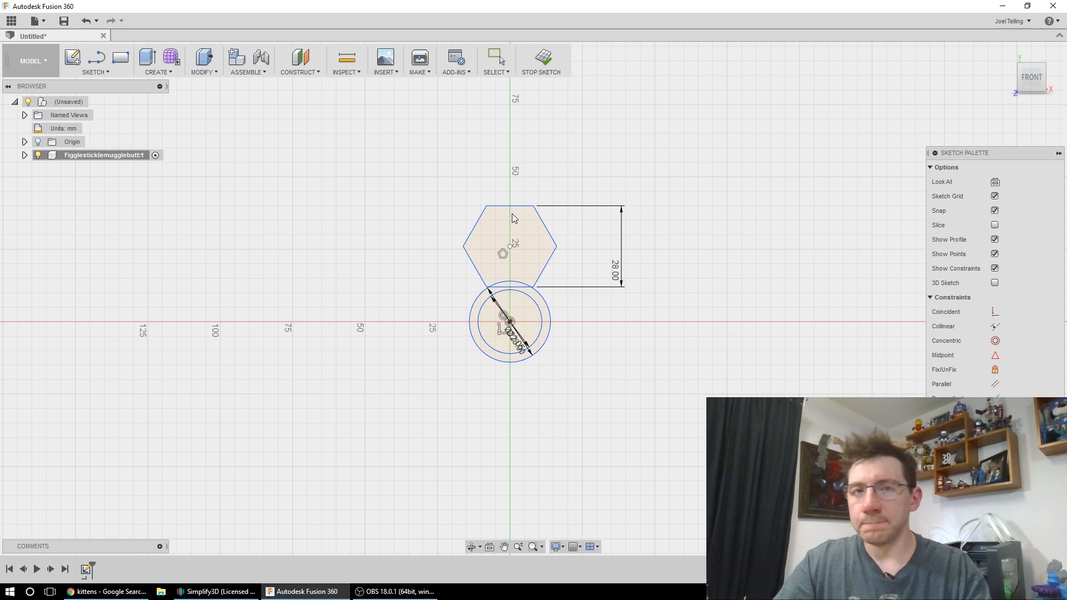
mouse_move(530, 249)
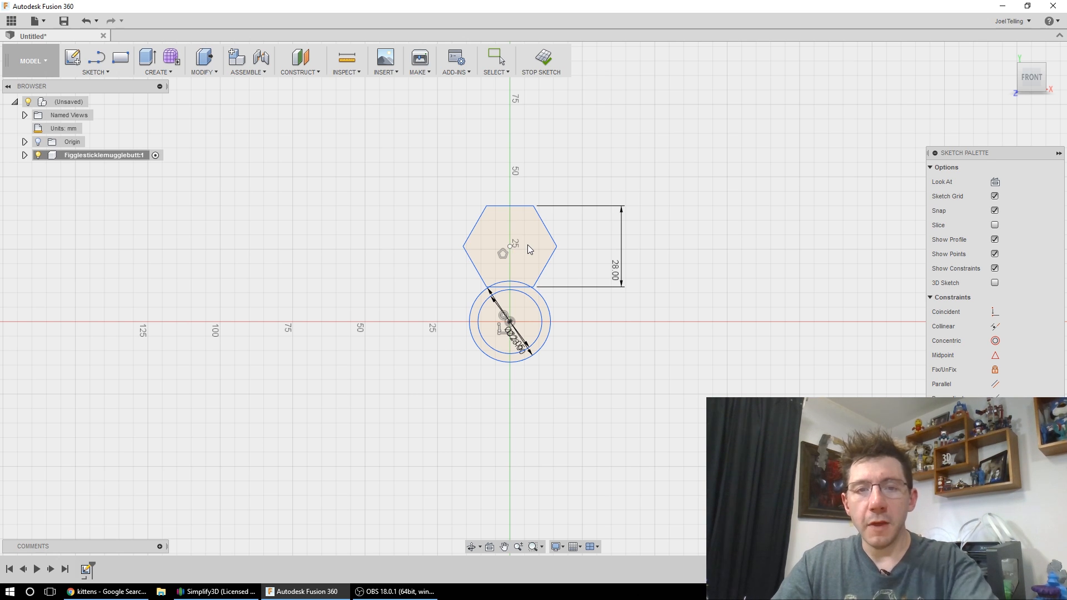
mouse_move(516, 210)
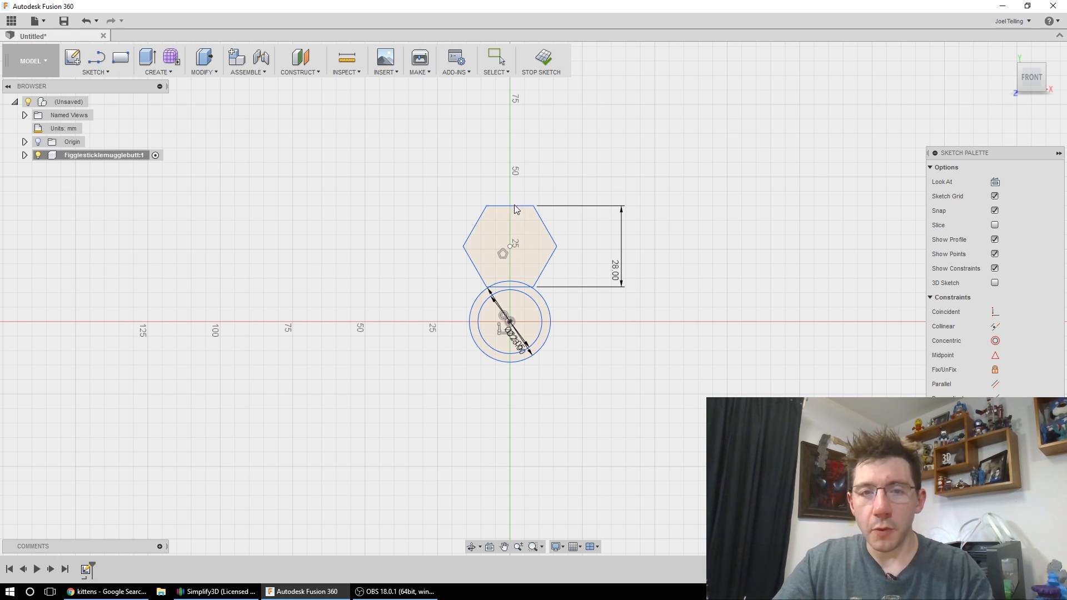
left_click(511, 208)
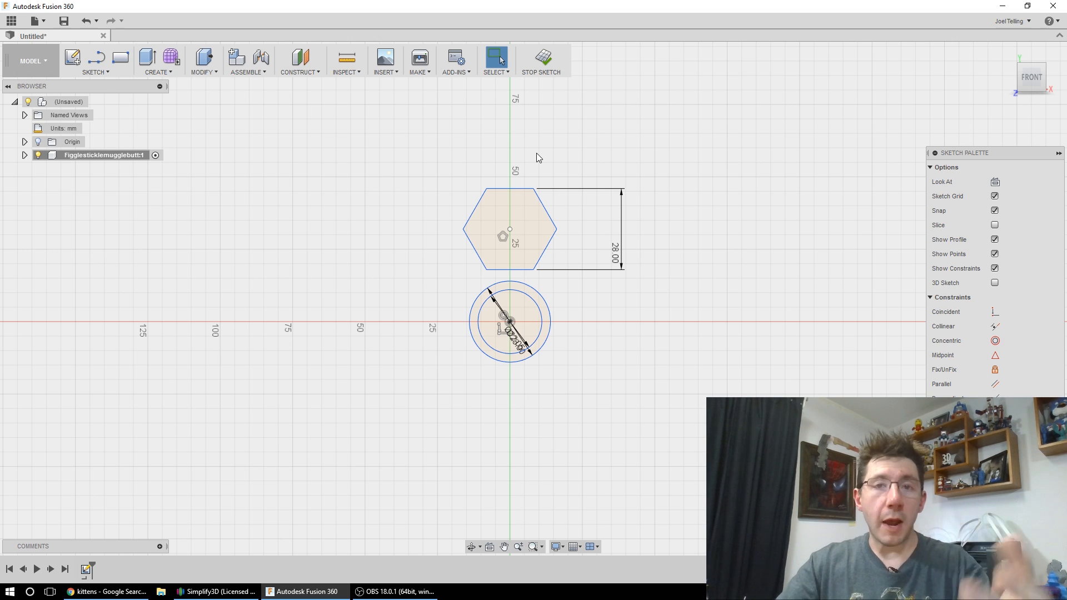
mouse_move(531, 150)
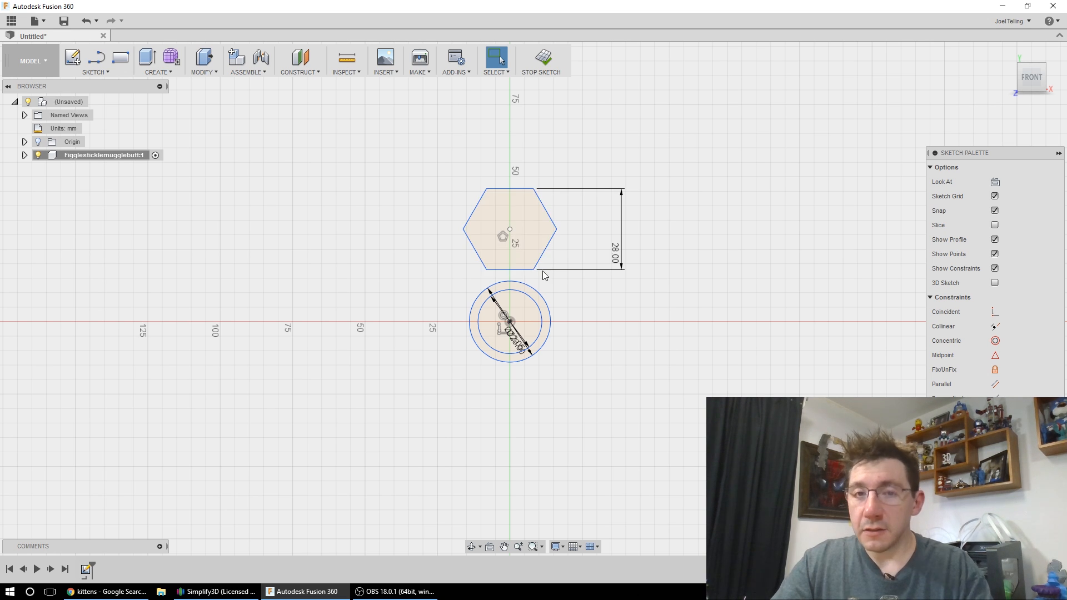
mouse_move(487, 169)
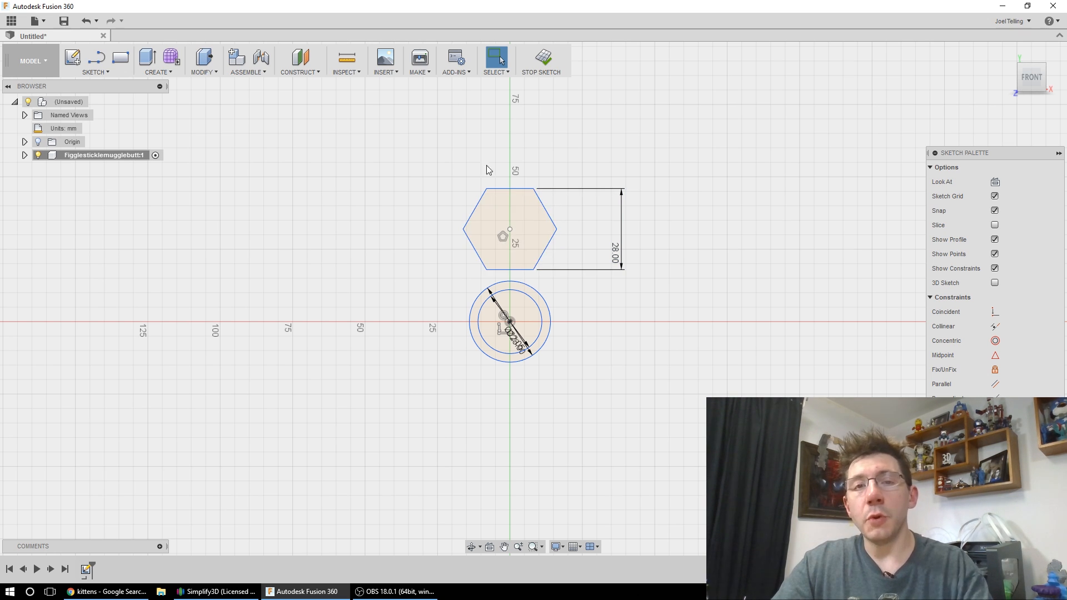
Step: Draw a larger concentric hexagon around the 28 mm pocket as its outer wall
left_click(94, 61)
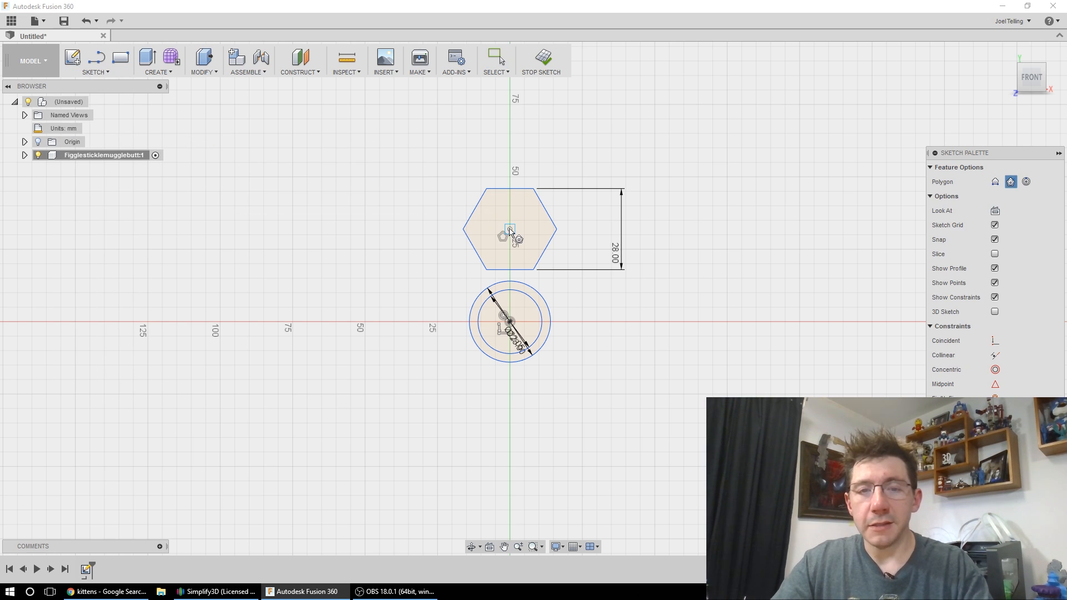
left_click(510, 229)
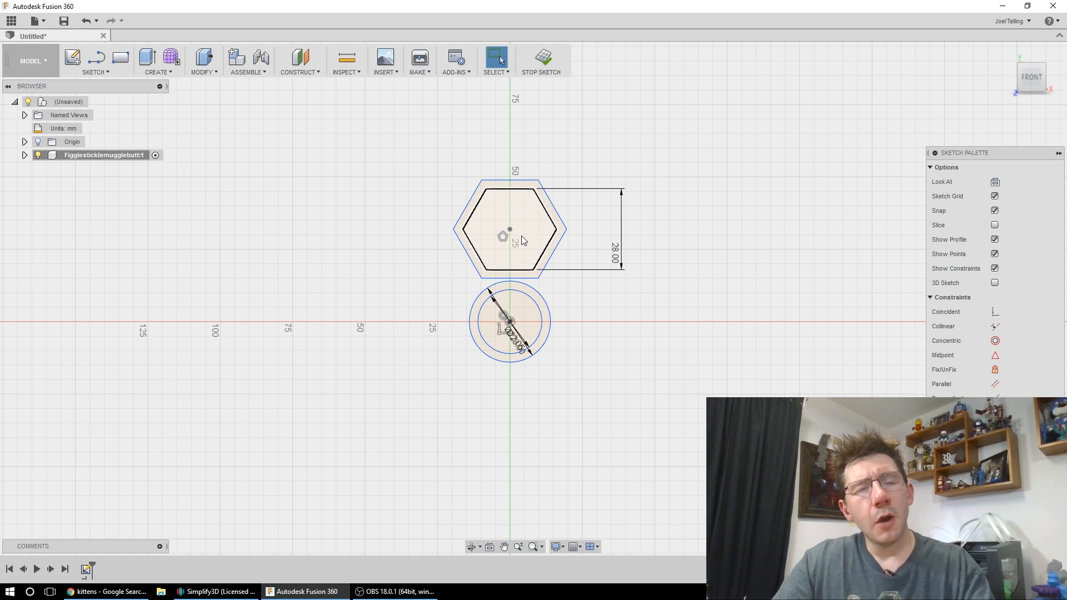
mouse_move(522, 244)
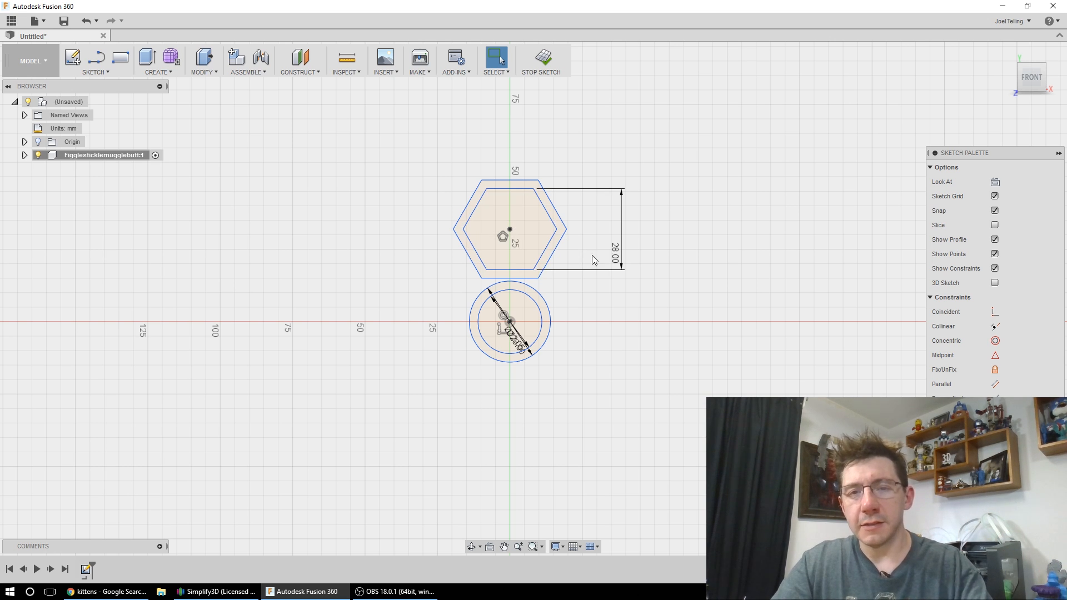
Step: Nudge the nested hexagons up to 28.05 mm, clear of the outer bearing circle
left_click(611, 262)
type("28.05")
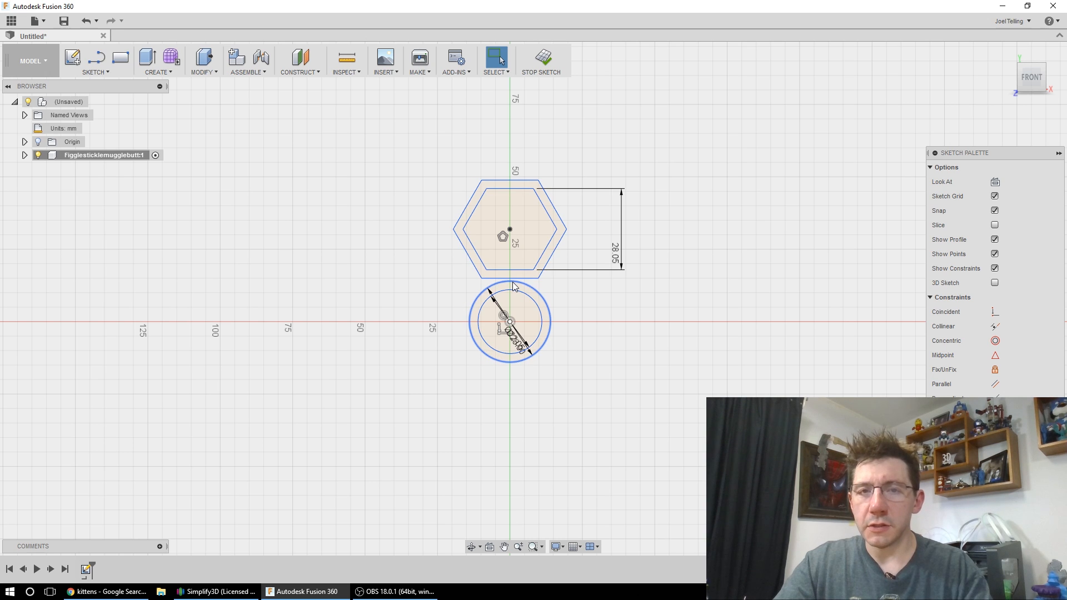
left_click(510, 186)
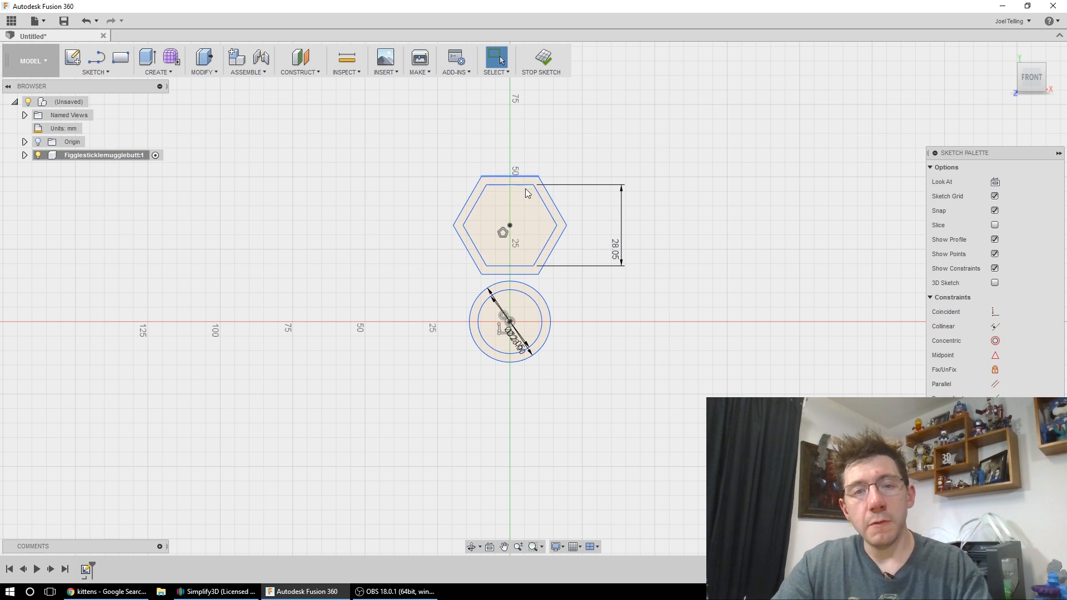
left_click(511, 180)
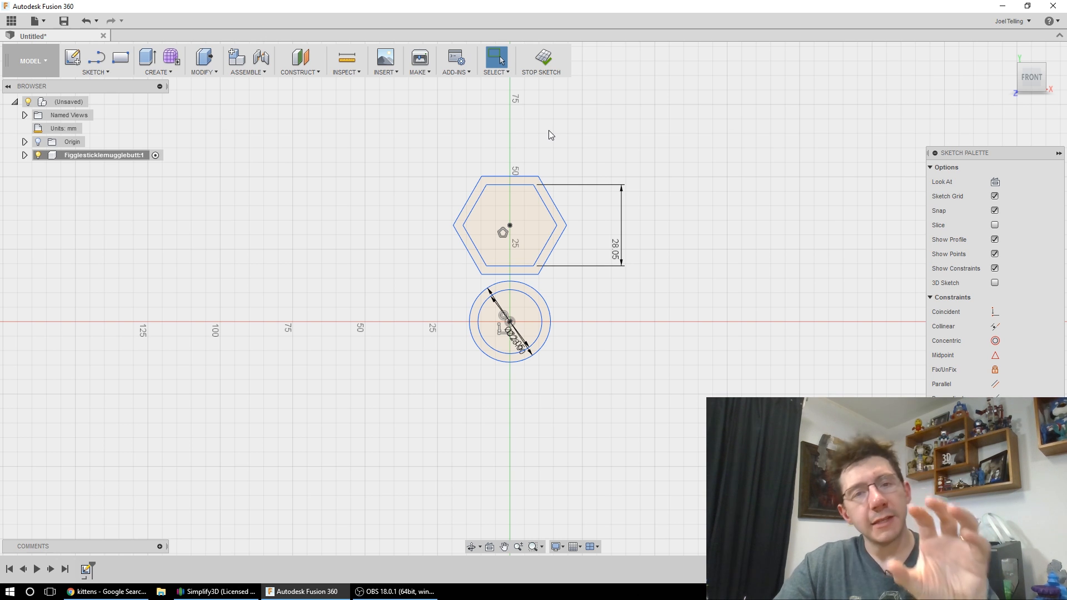
mouse_move(368, 107)
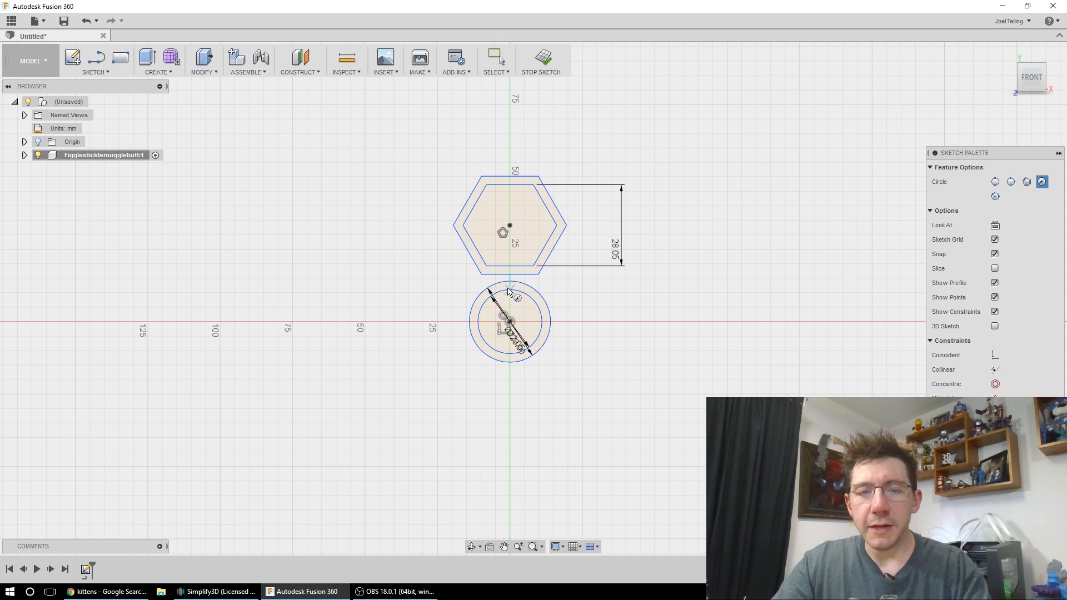
mouse_move(510, 282)
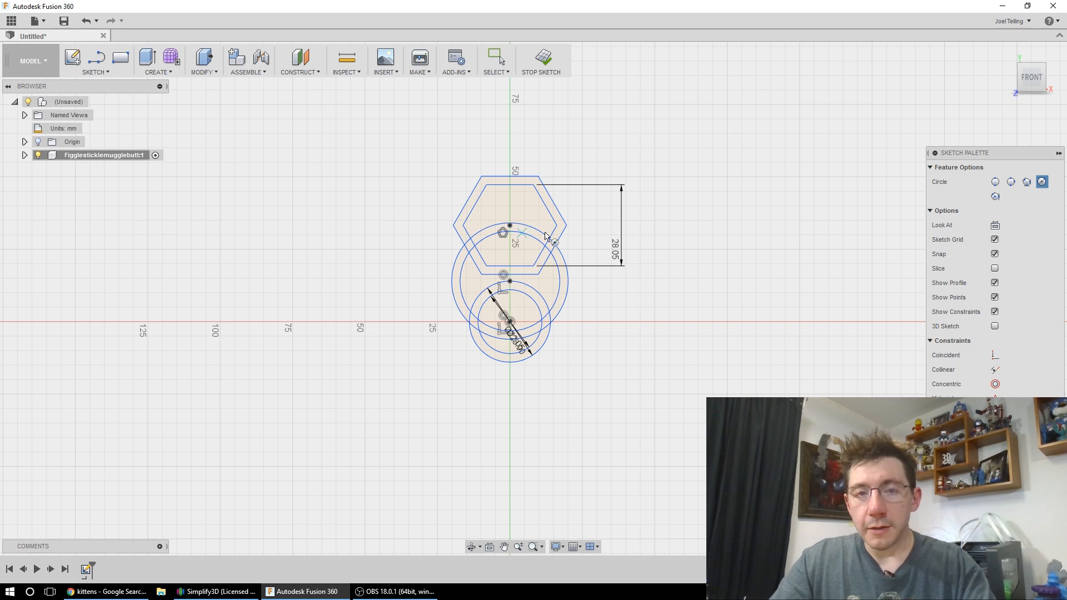
mouse_move(636, 244)
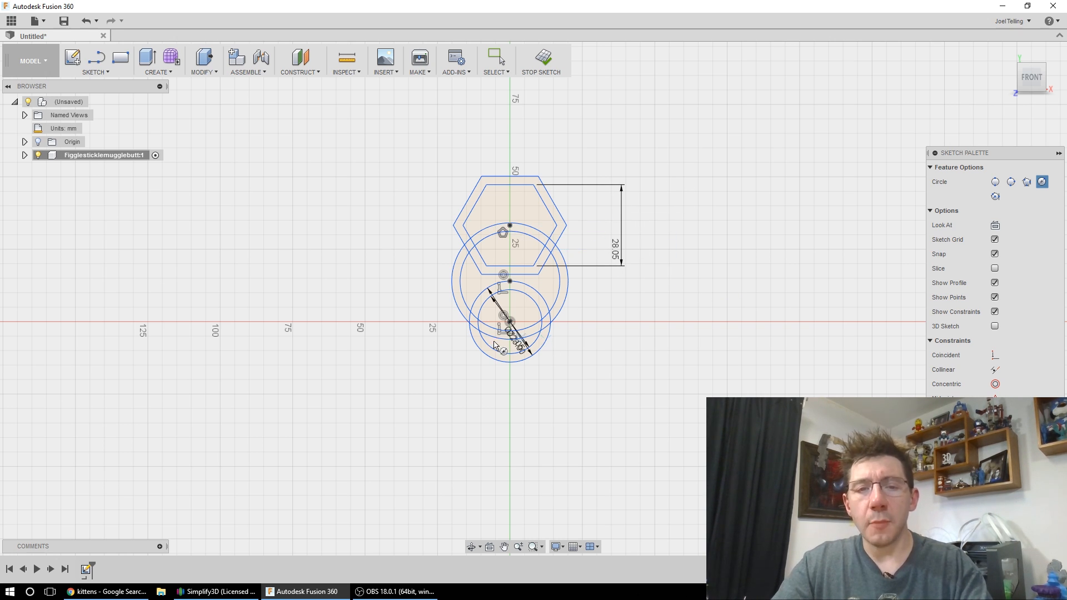
mouse_move(520, 301)
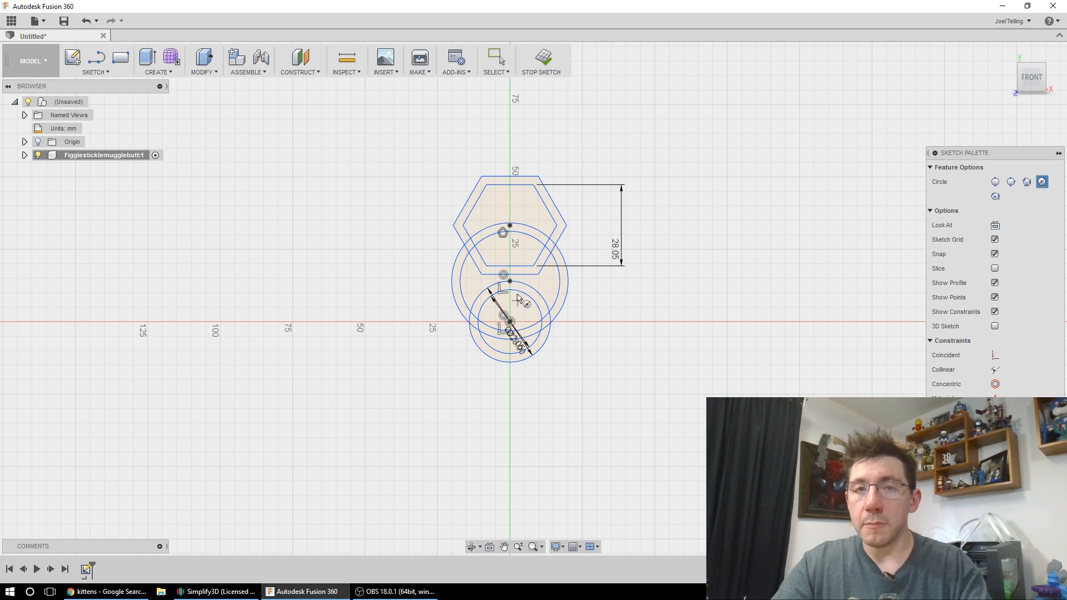
mouse_move(517, 235)
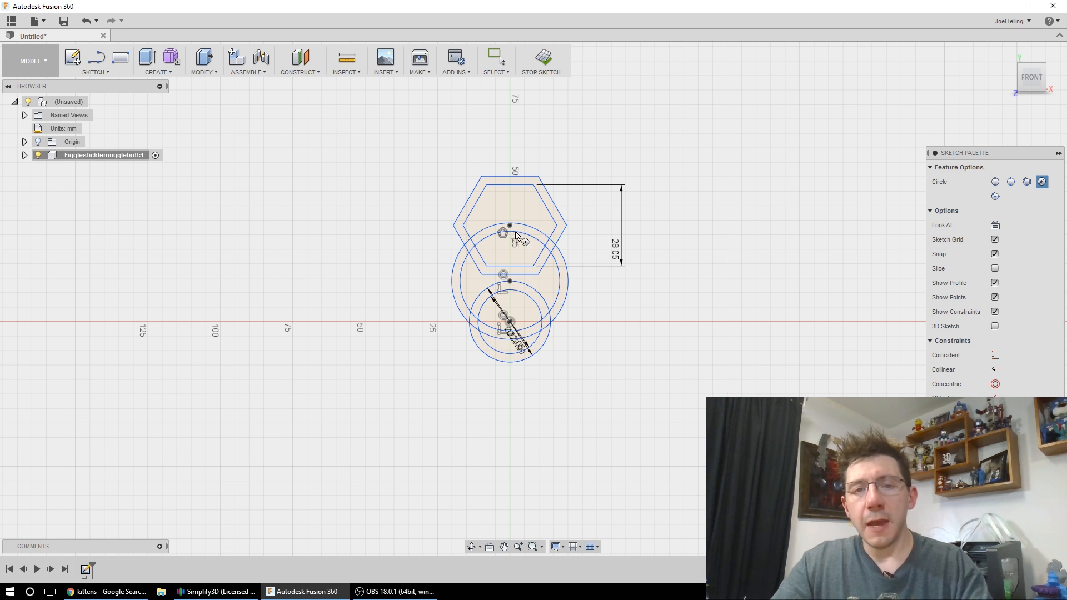
mouse_move(510, 205)
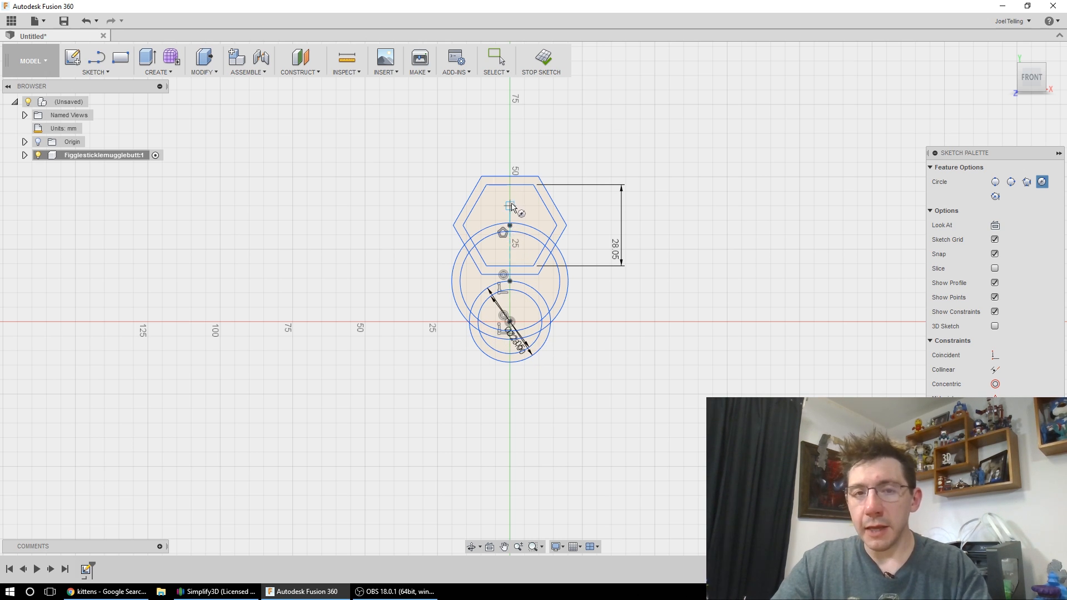
mouse_move(527, 245)
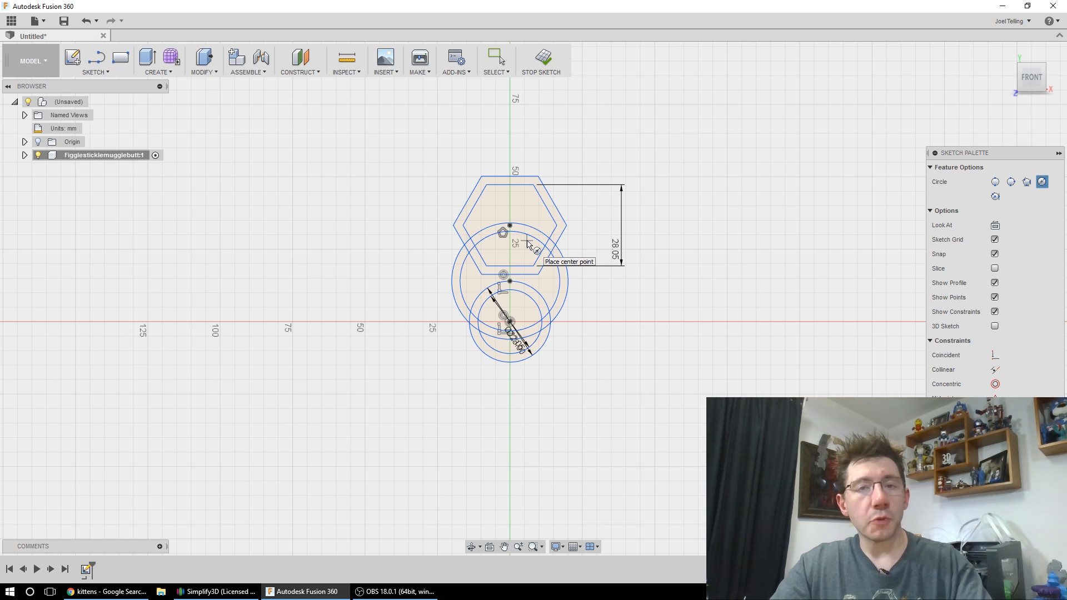
mouse_move(507, 231)
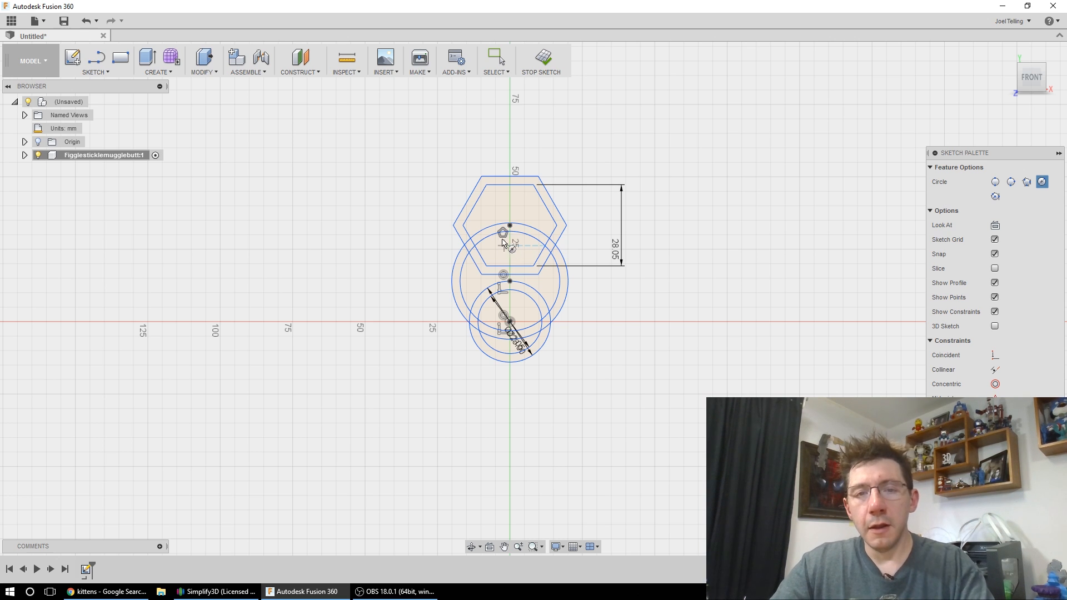
mouse_move(529, 218)
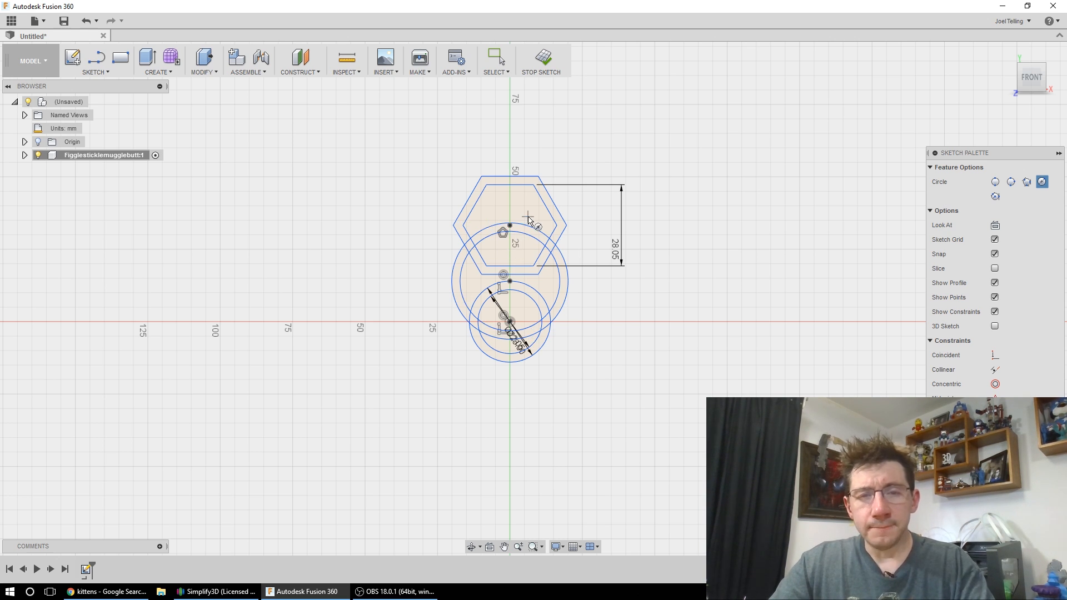
mouse_move(500, 241)
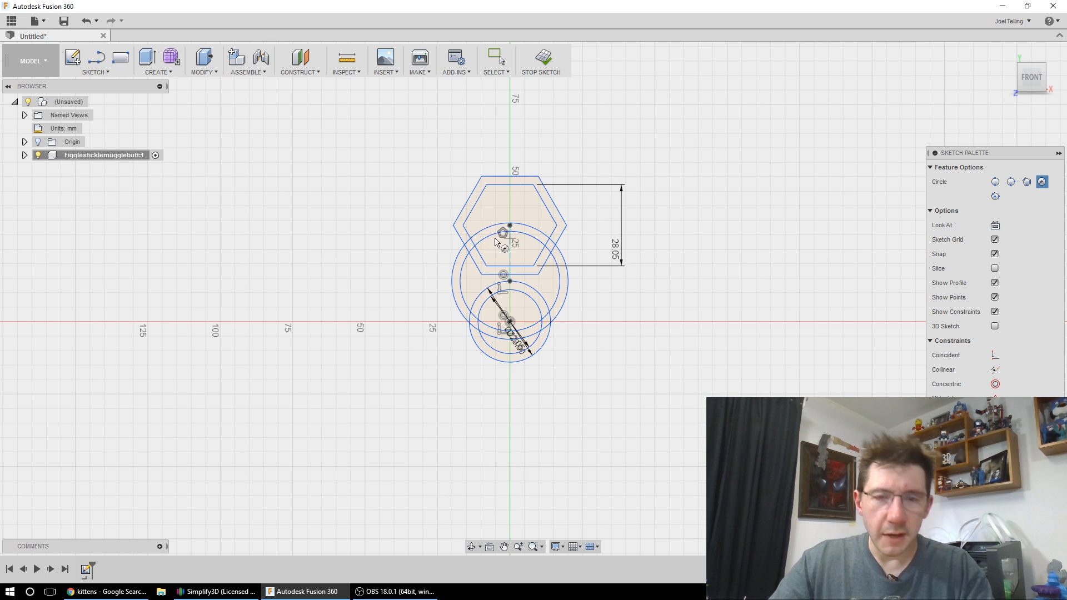
mouse_move(609, 320)
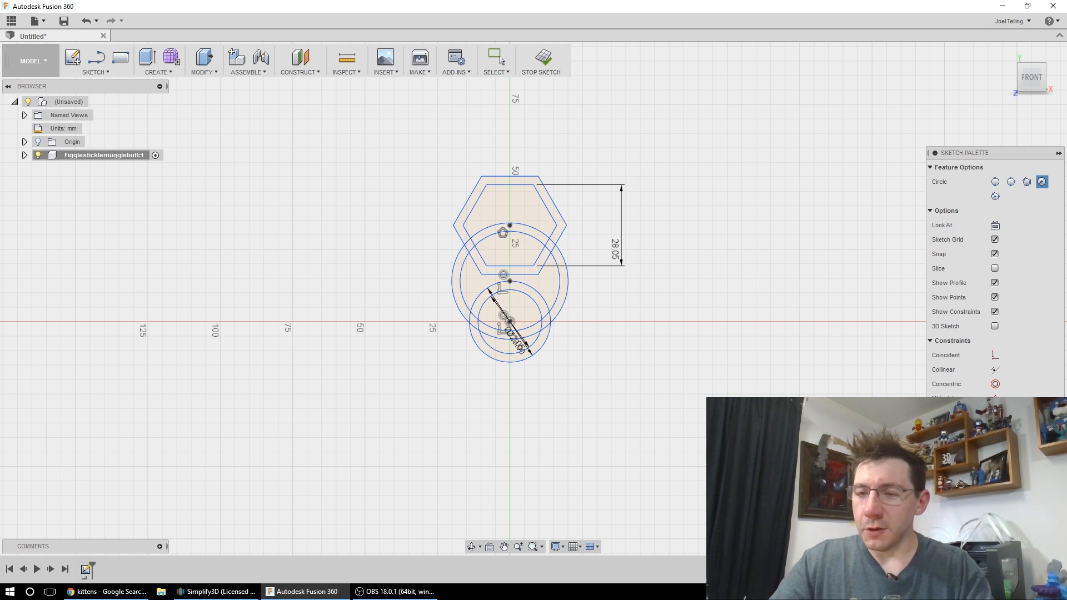
Step: Finish the sketch and extrude the ring, arm and hexagon profiles into a solid body
left_click(540, 59)
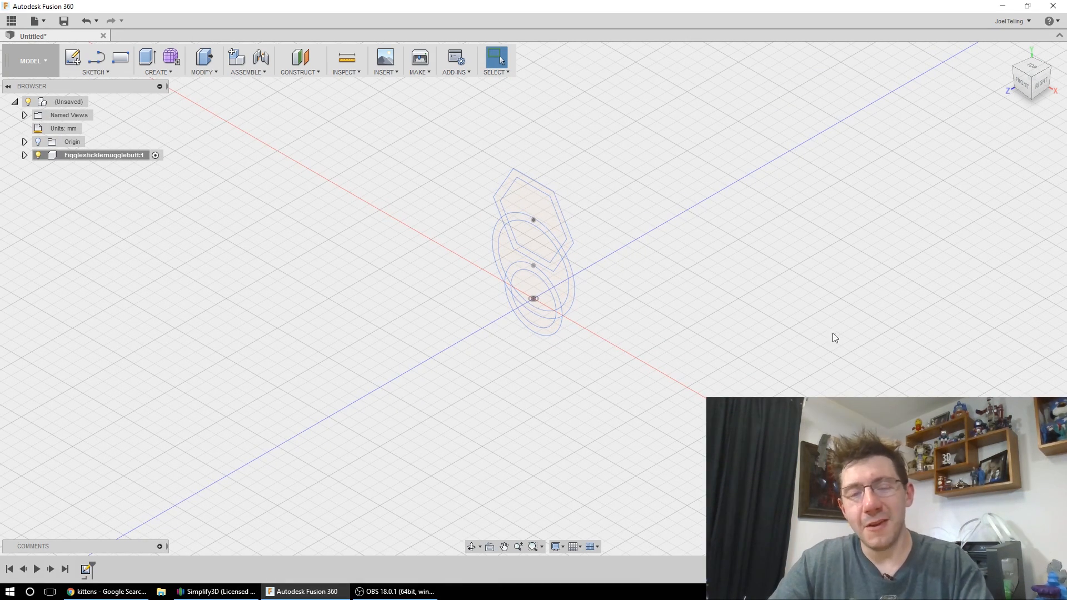
mouse_move(640, 424)
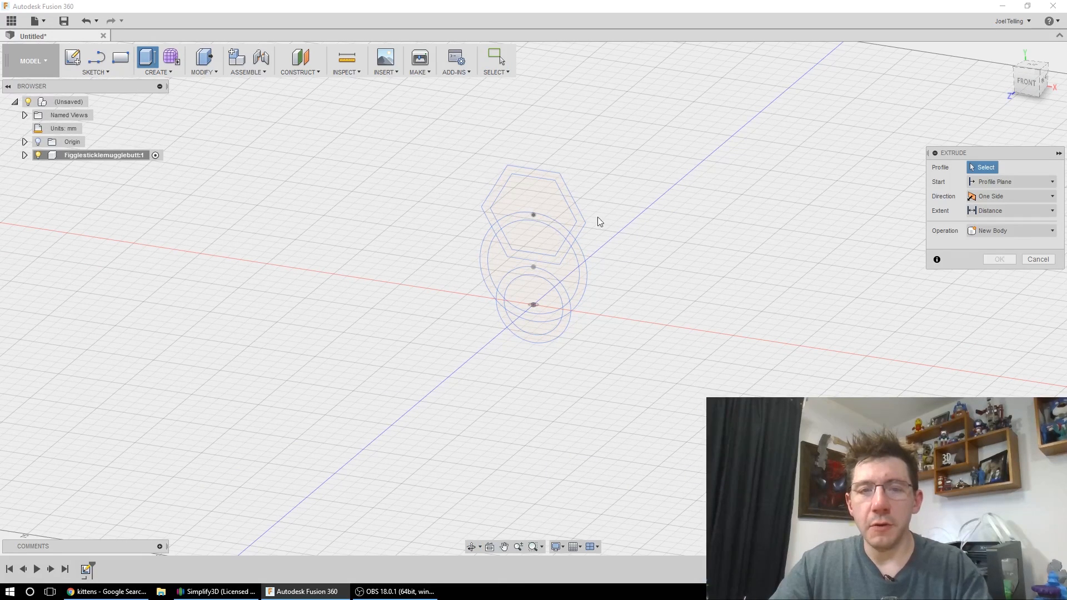
left_click(532, 198)
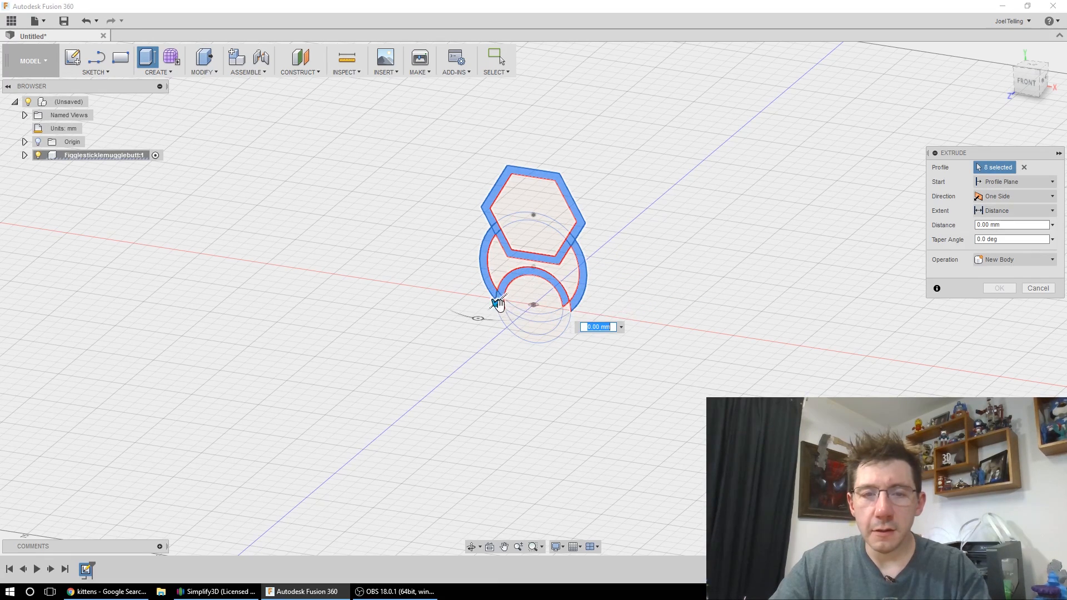
left_click(538, 320)
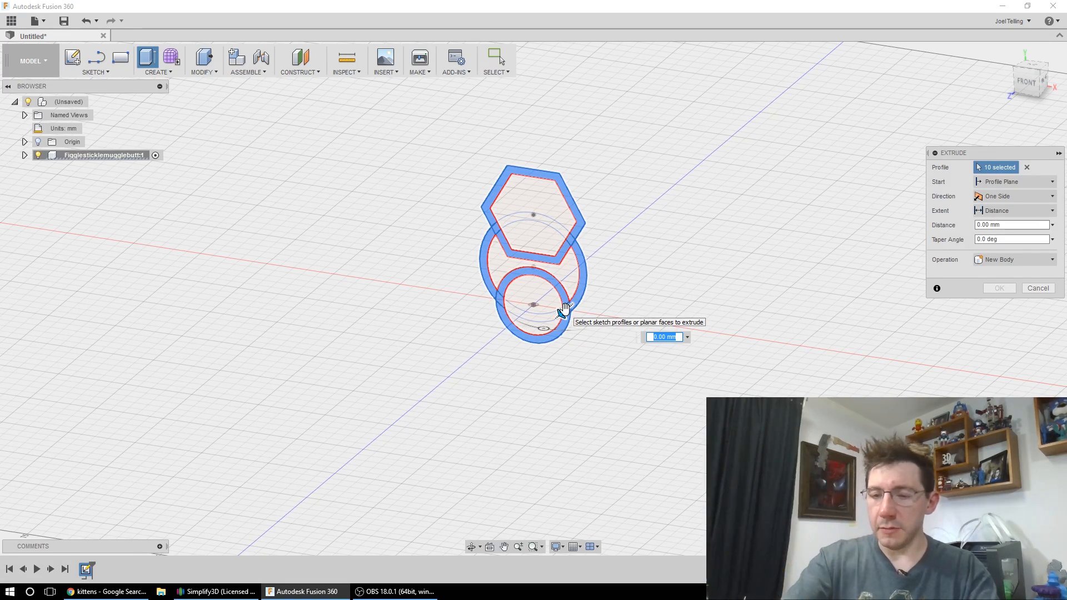
left_click(999, 288)
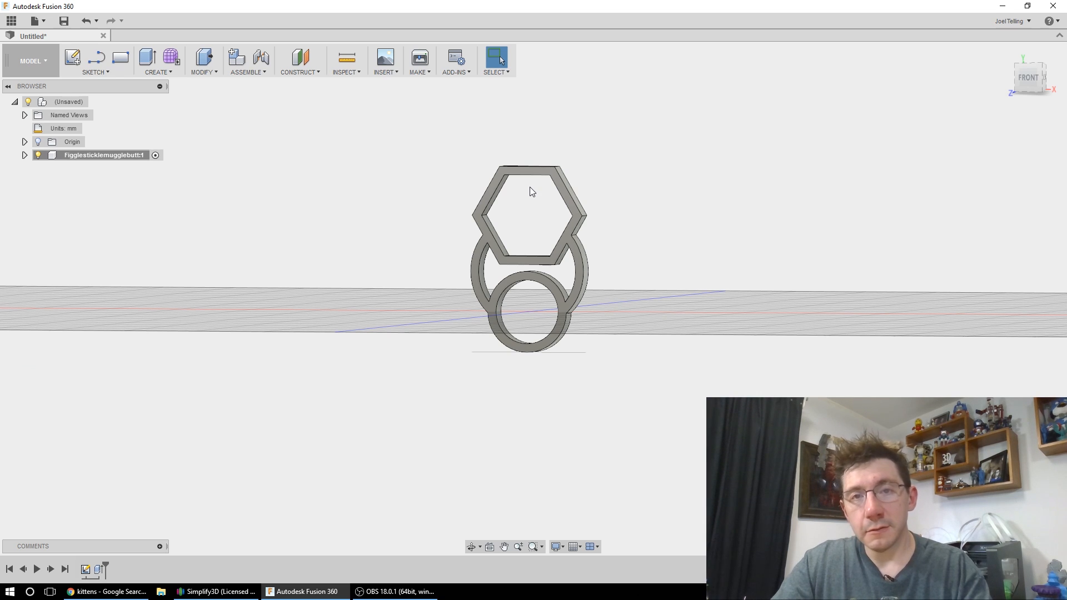
mouse_move(674, 209)
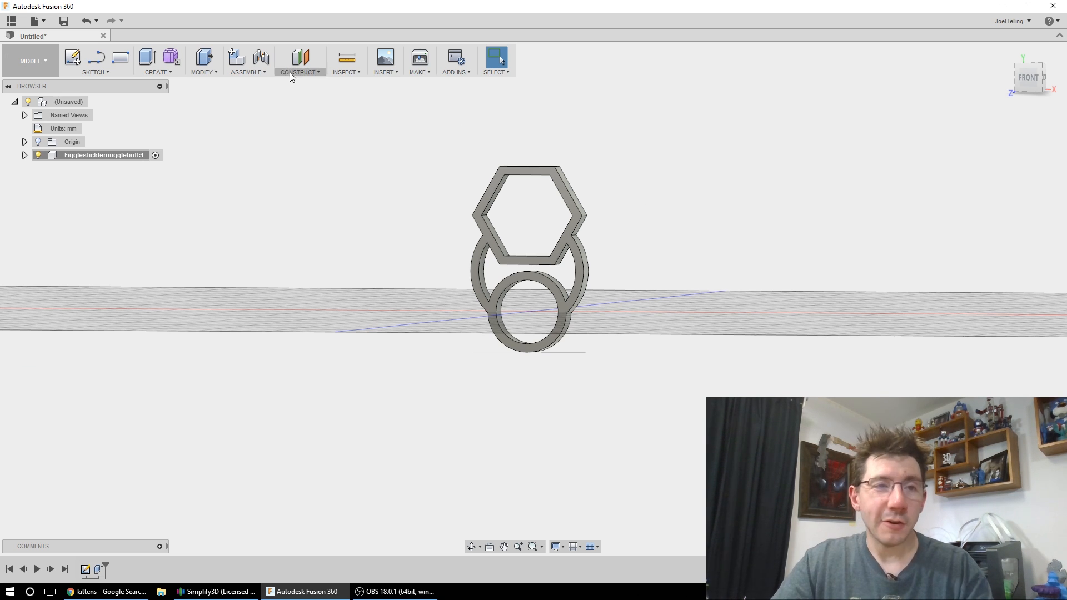
Step: Circular-pattern the arm body three times around the vertical axis
left_click(202, 60)
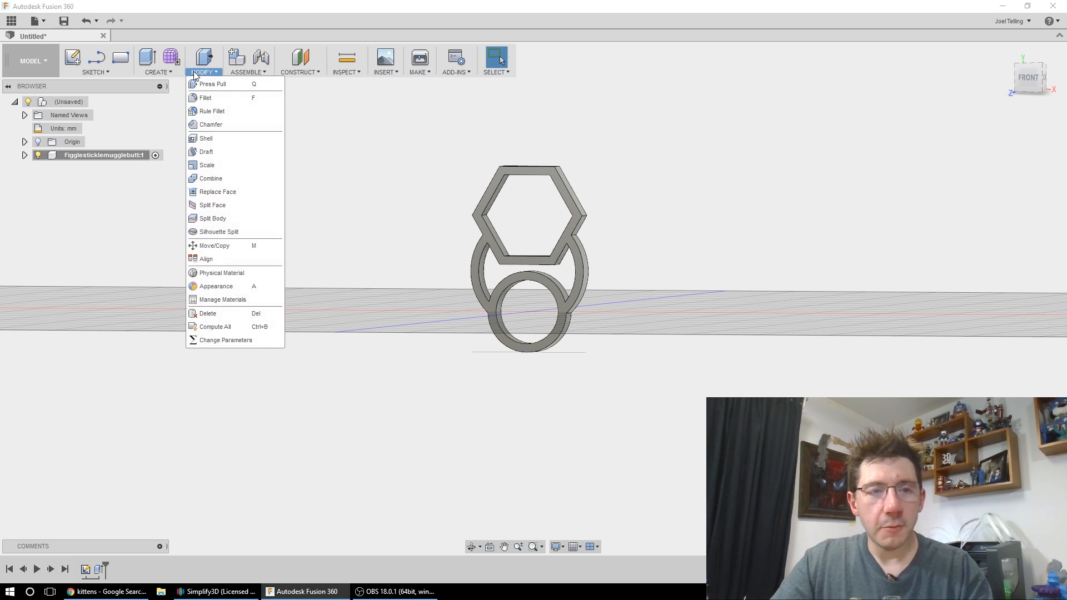
left_click(158, 60)
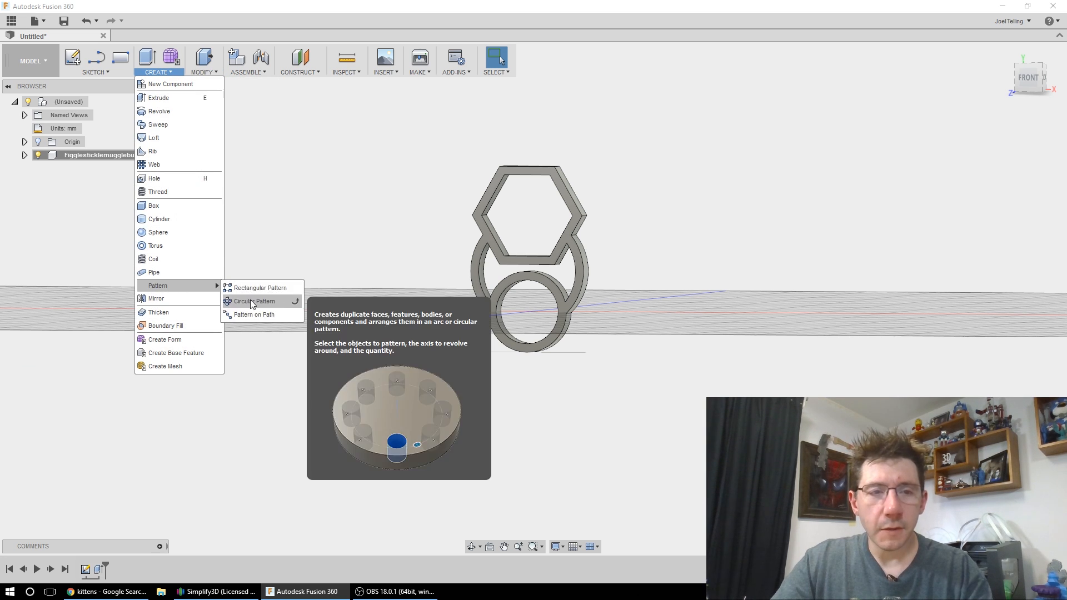
left_click(256, 301)
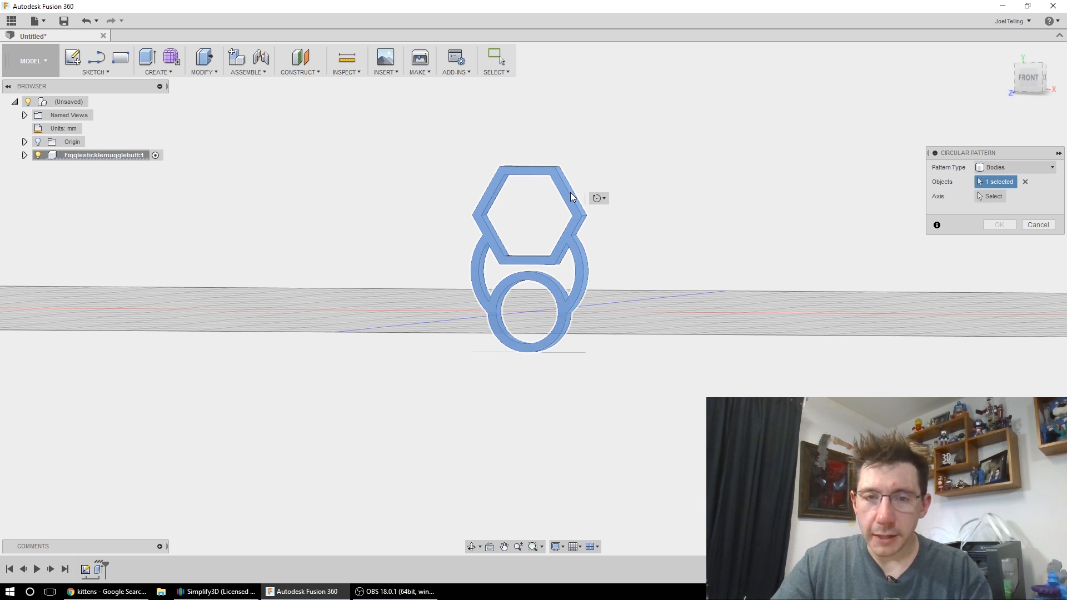
left_click(993, 195)
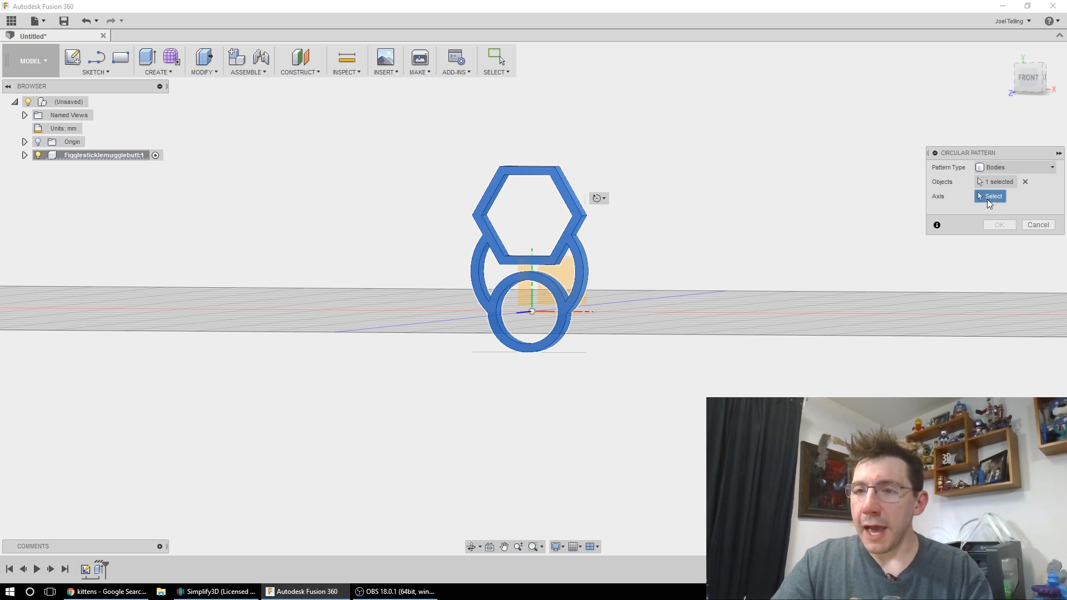
mouse_move(523, 319)
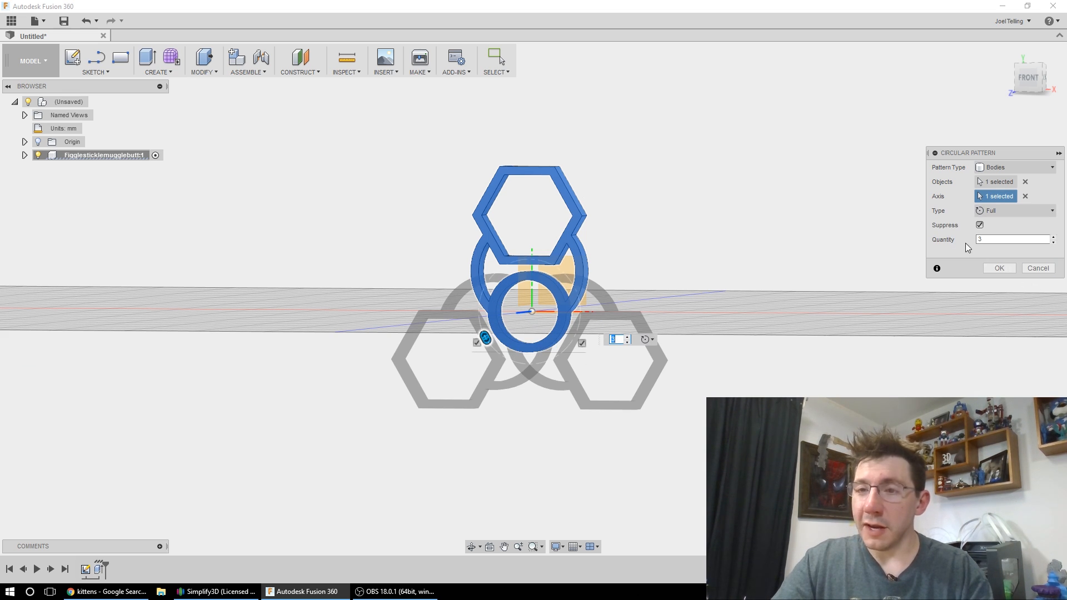
left_click(998, 268)
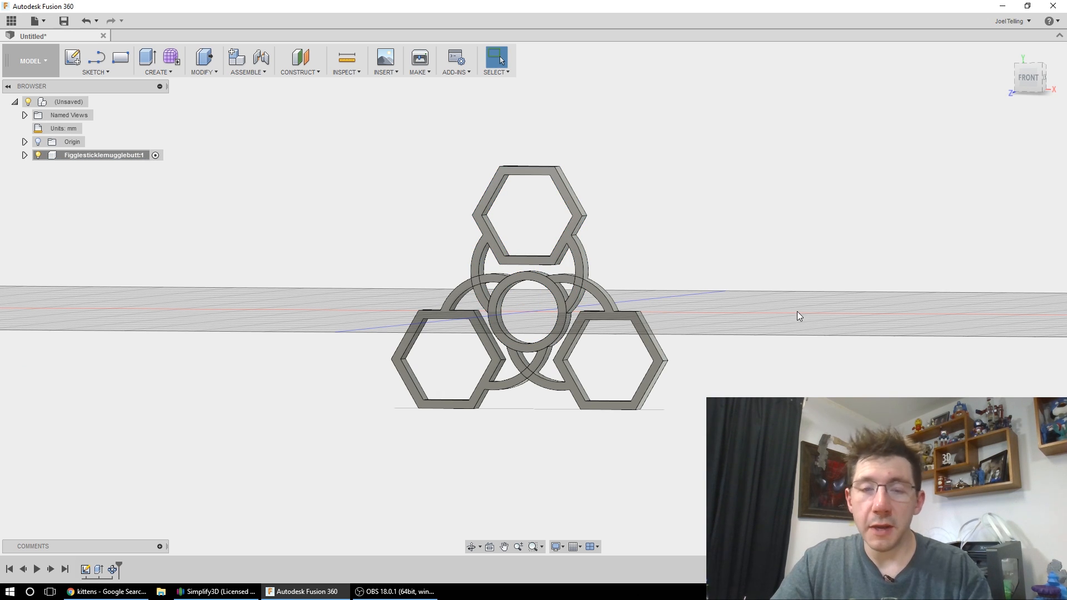
mouse_move(606, 210)
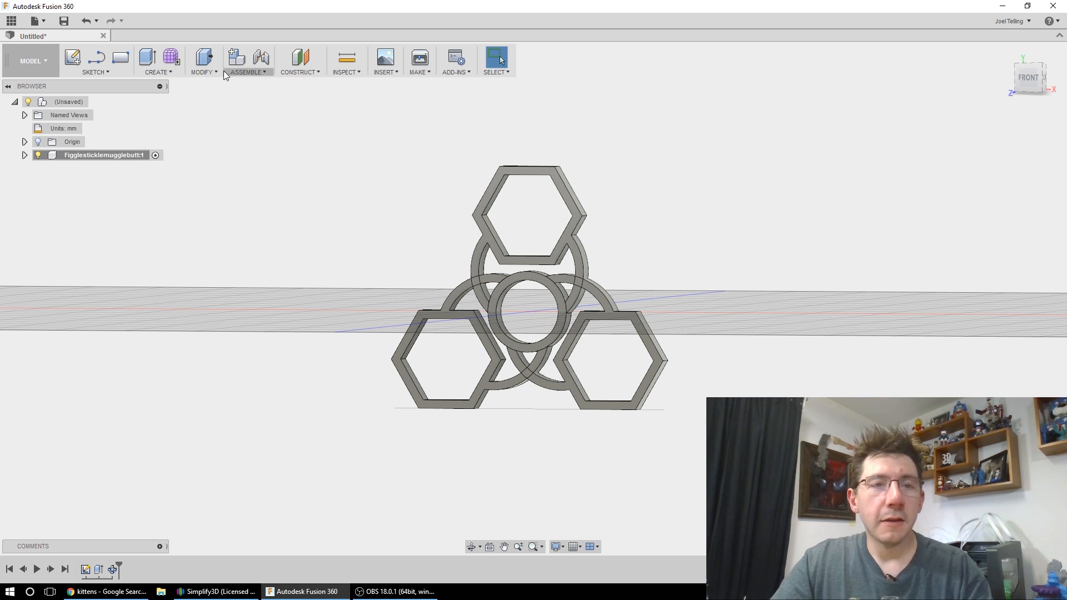
Step: Combine the three arm bodies with a Join operation into one solid
left_click(202, 60)
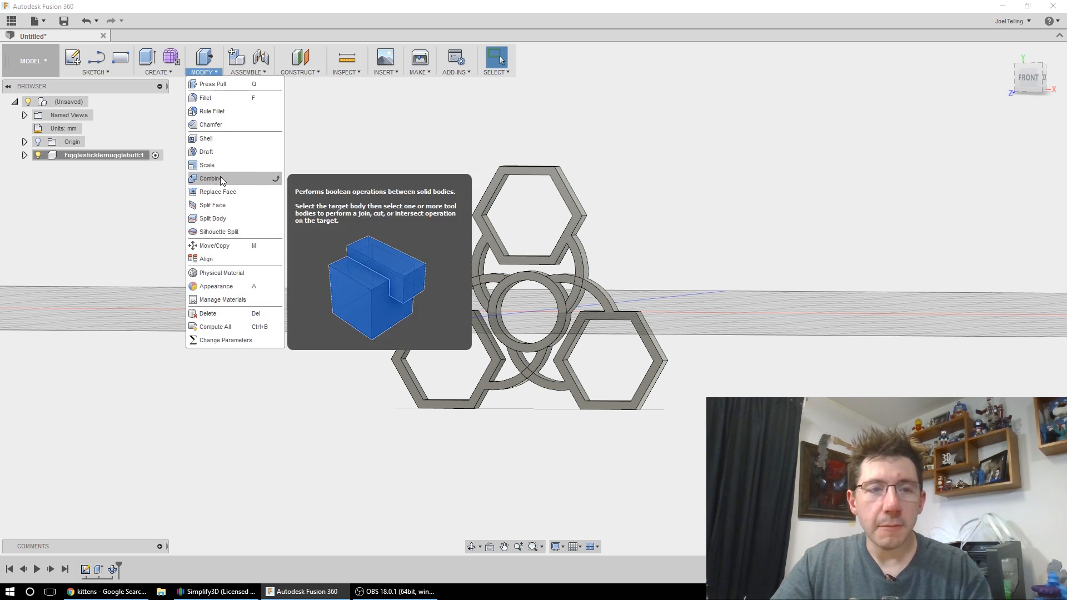
left_click(210, 178)
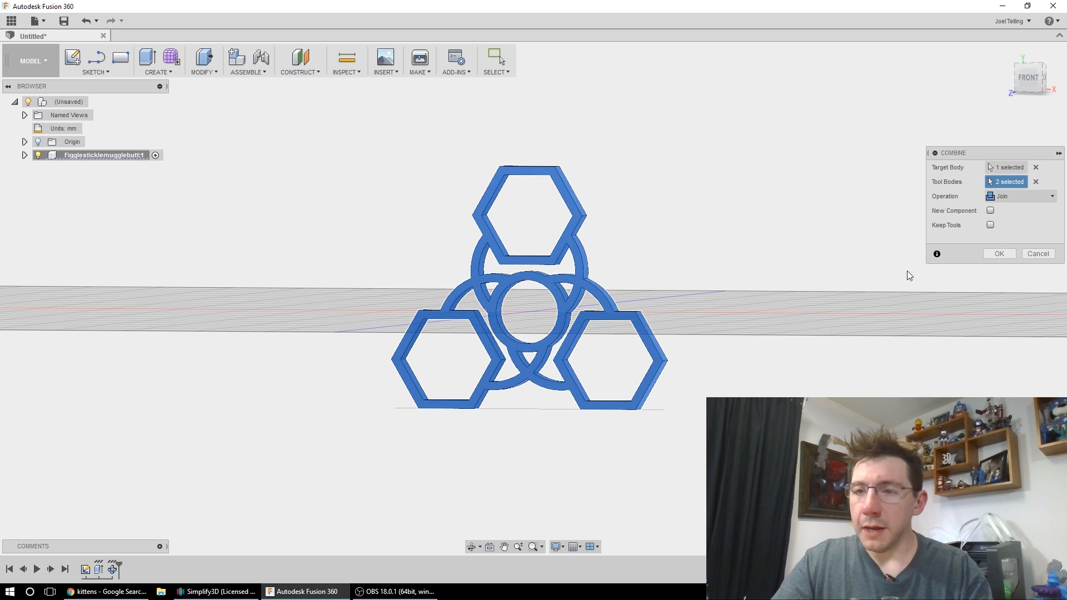
mouse_move(997, 210)
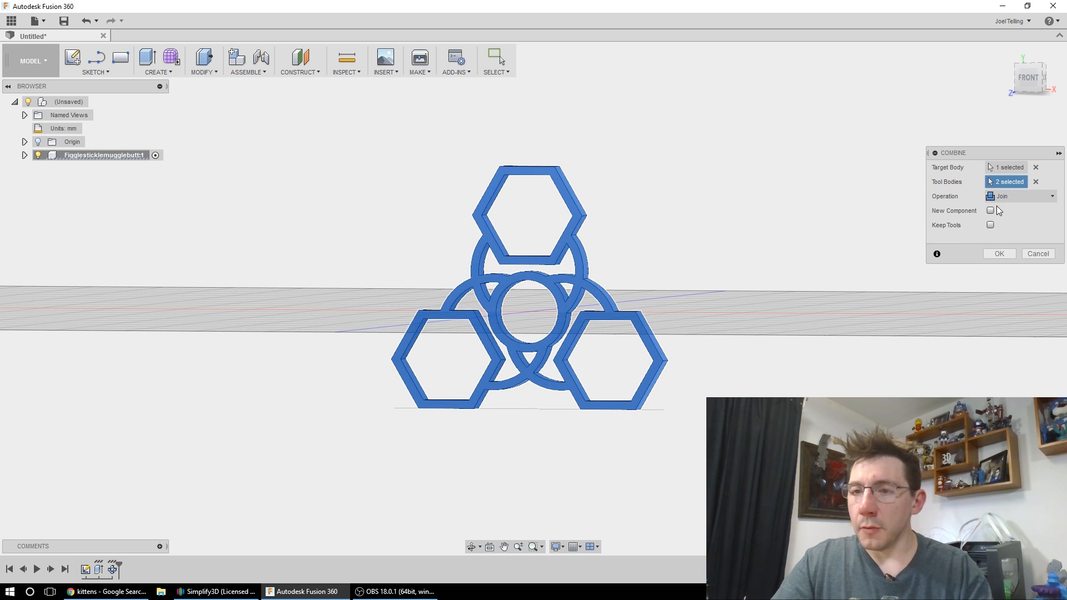
left_click(998, 253)
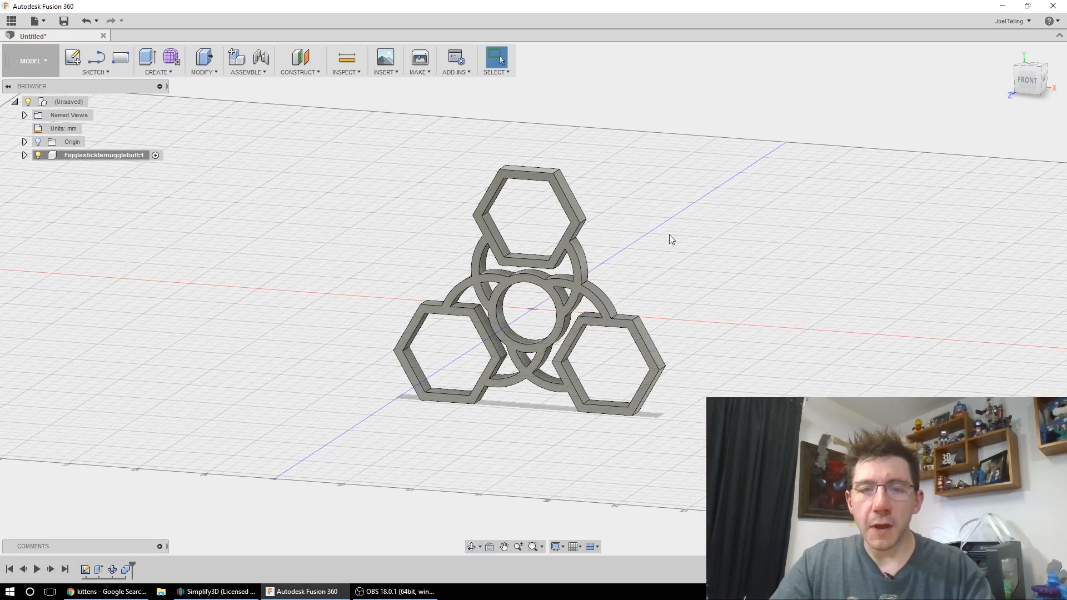
mouse_move(636, 345)
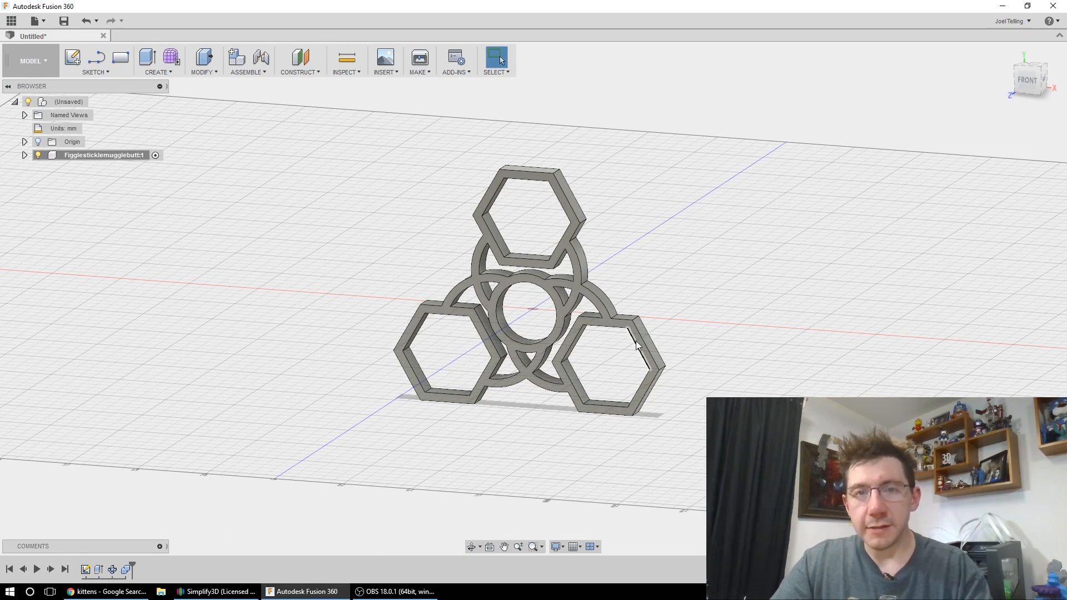
mouse_move(513, 320)
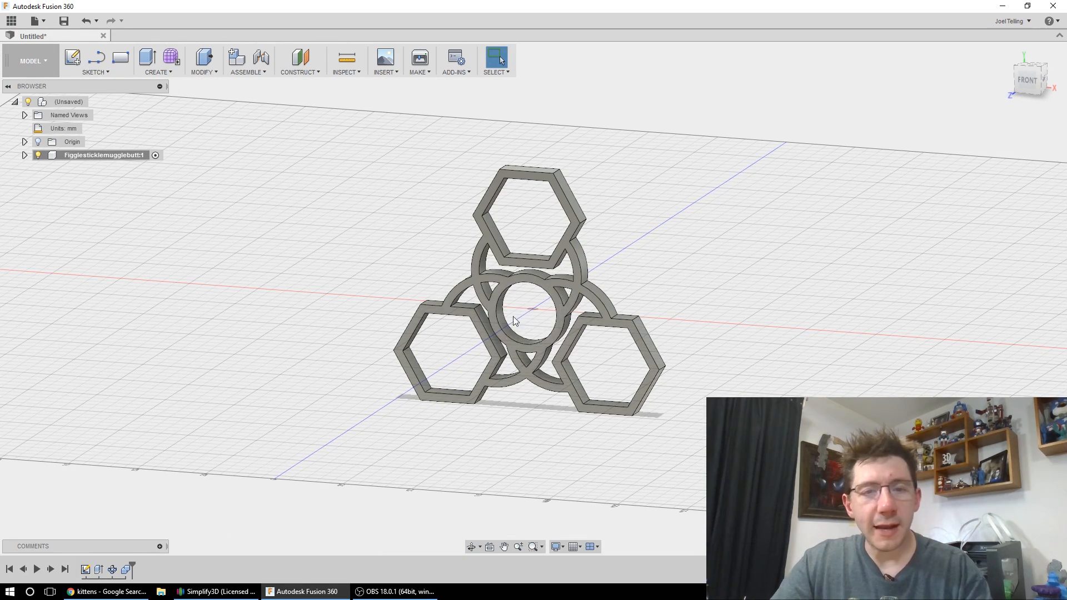
mouse_move(595, 296)
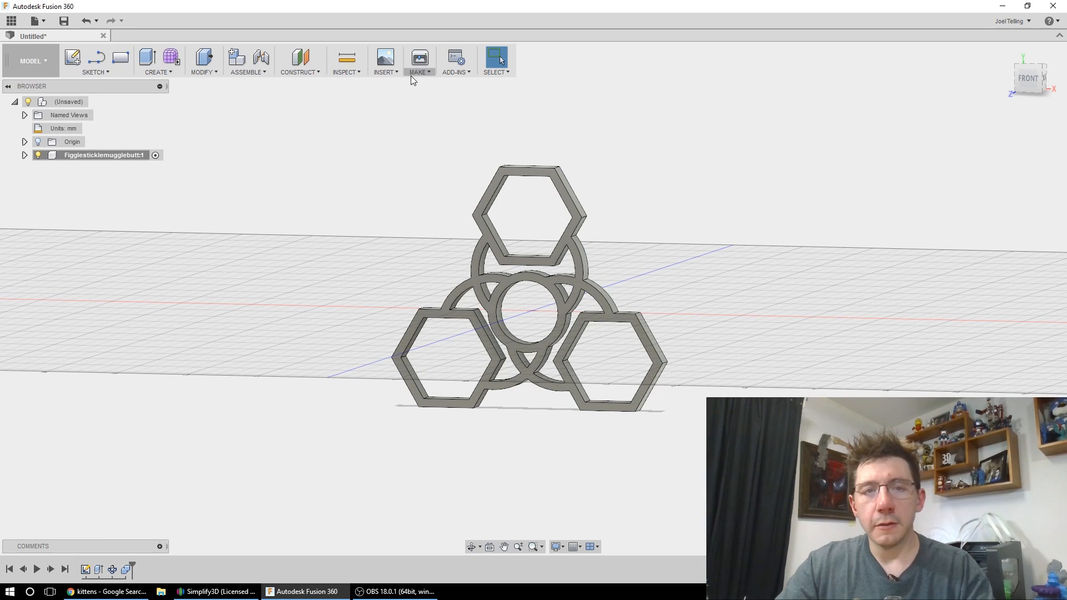
left_click(419, 59)
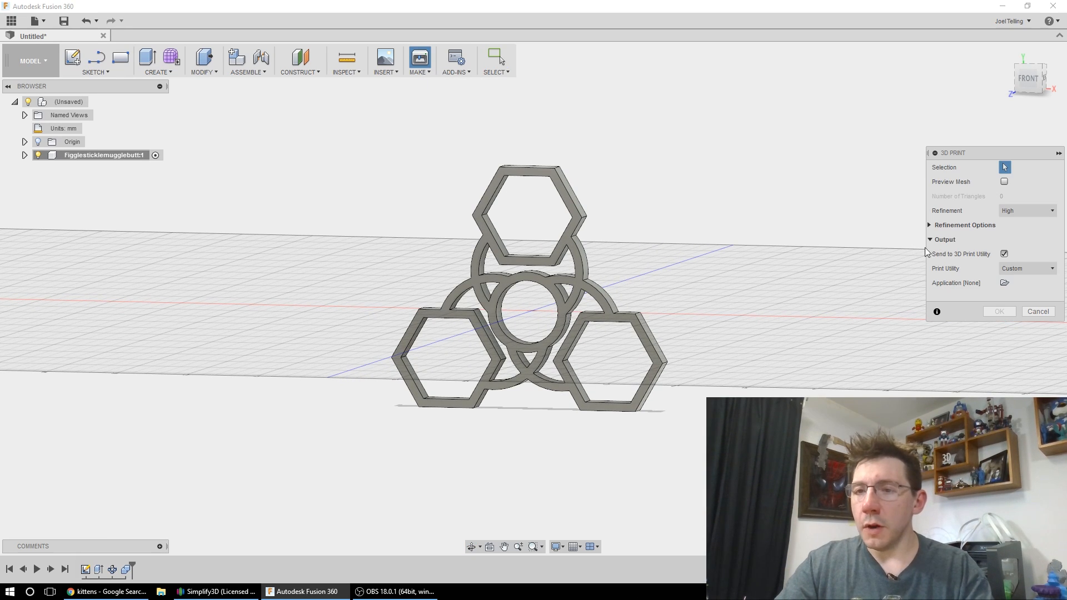
left_click(1003, 253)
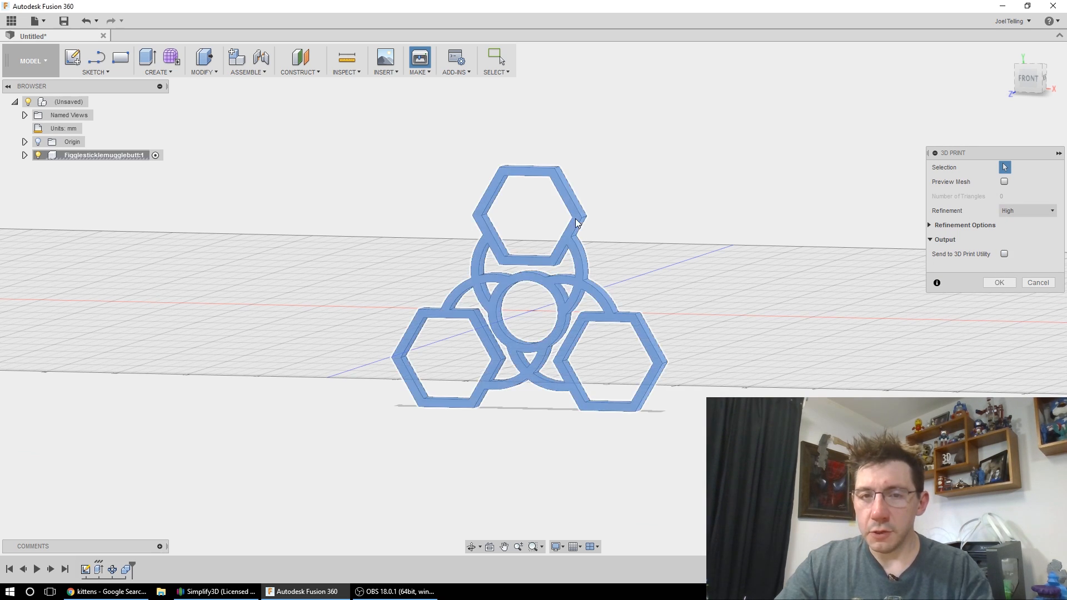
left_click(1039, 282)
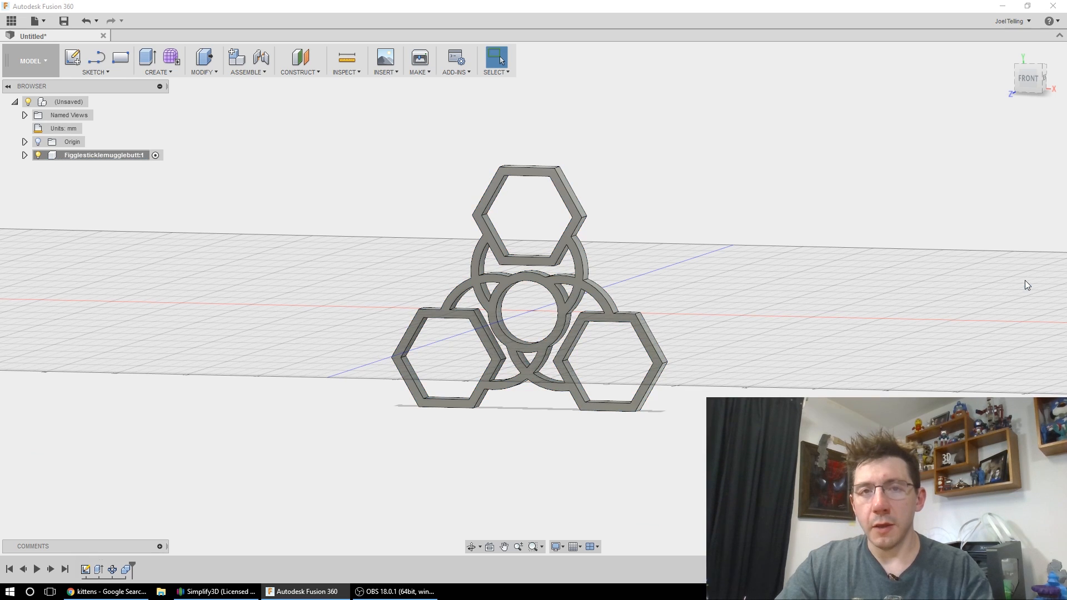
mouse_move(745, 211)
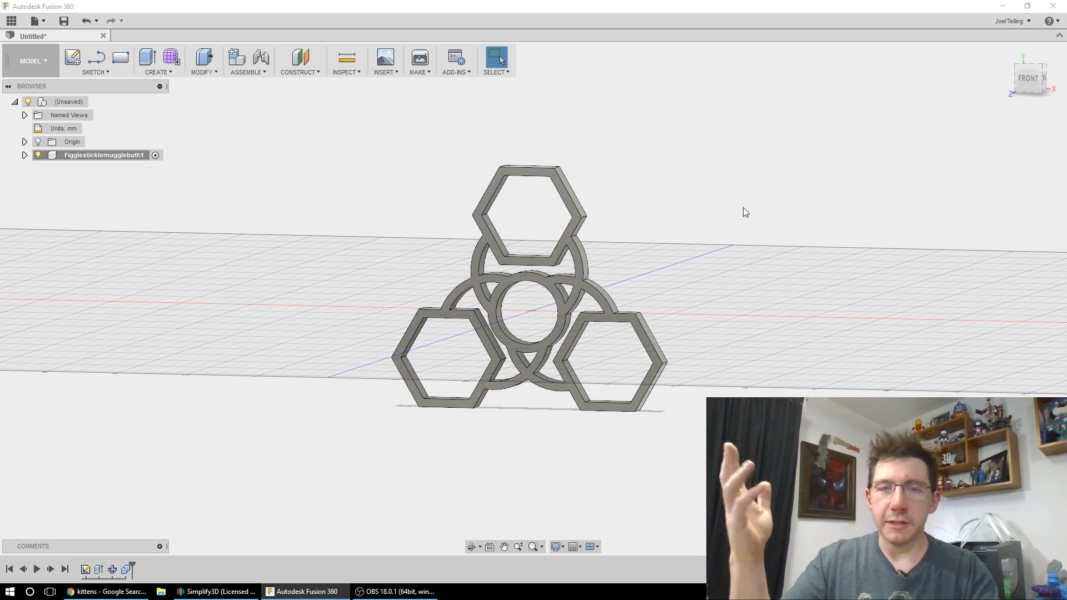
mouse_move(681, 192)
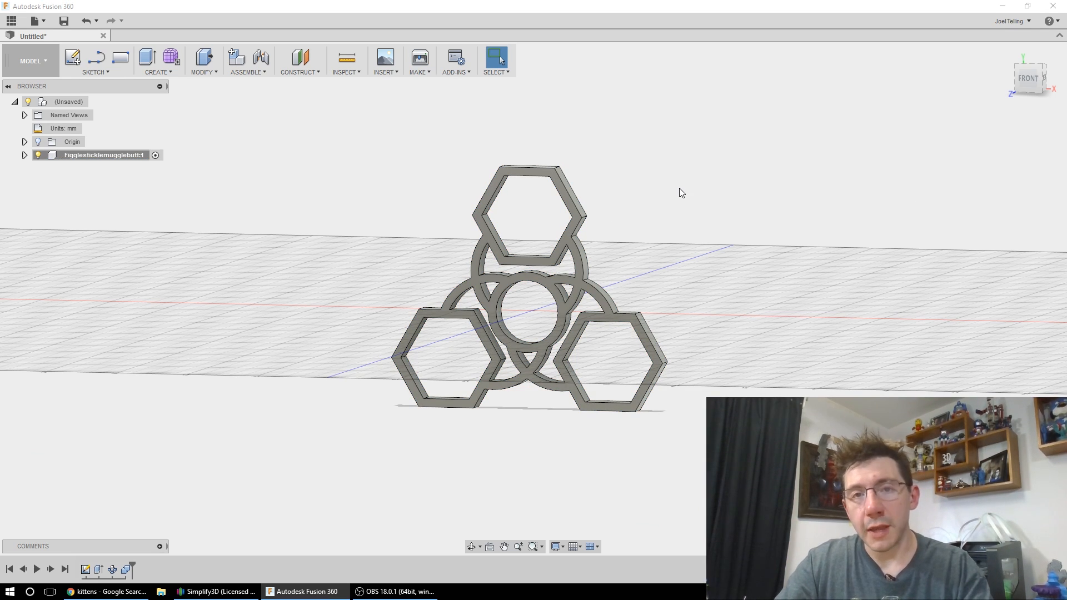